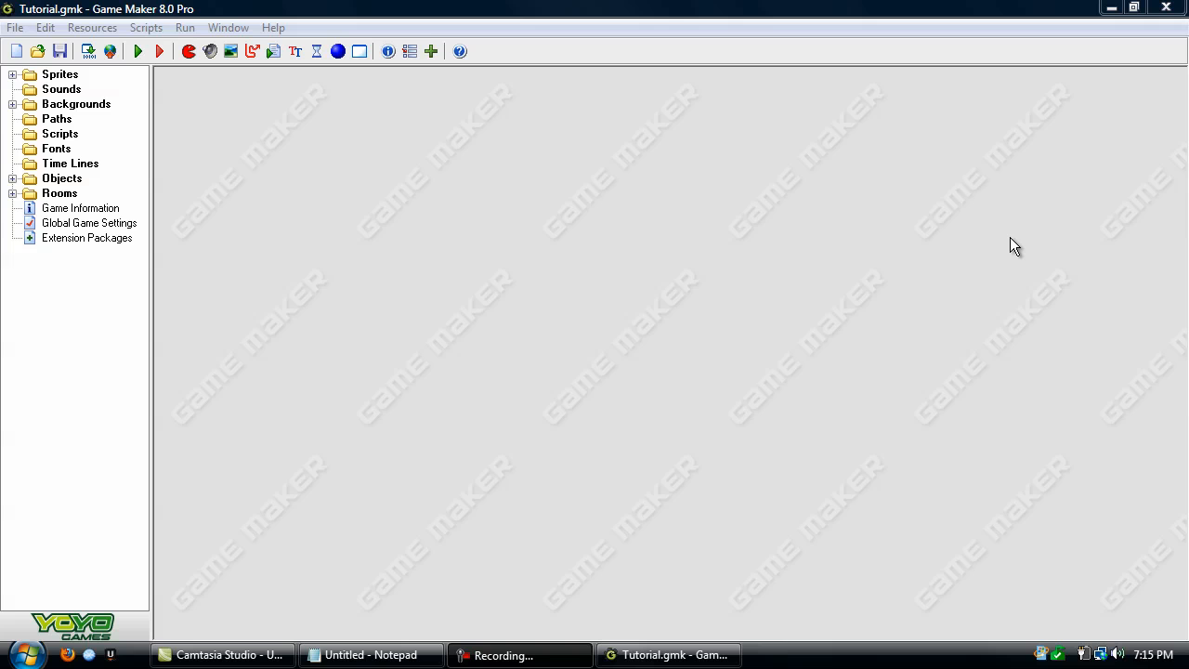
{"action": "mouse_move", "coordinate": [854, 65]}
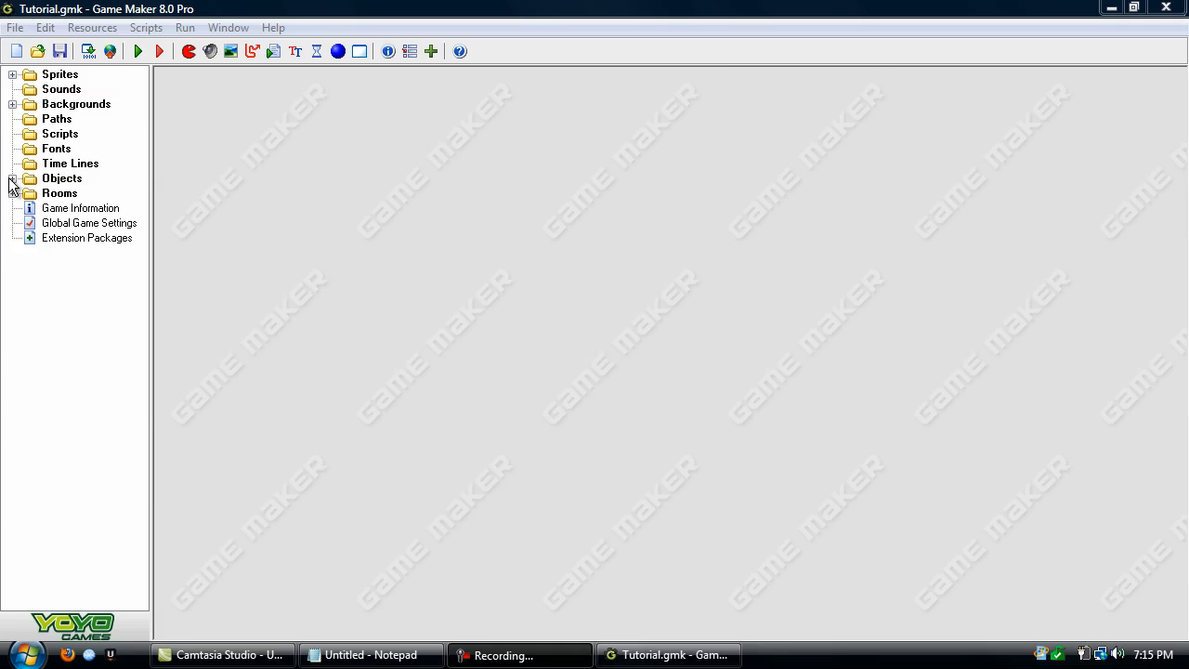
Open obj_VPlatform from the Objects folder and view its obj_Ground collision actions.
{"action": "left_click", "coordinate": [13, 178]}
{"action": "type", "text": "obj_VPlatform"}
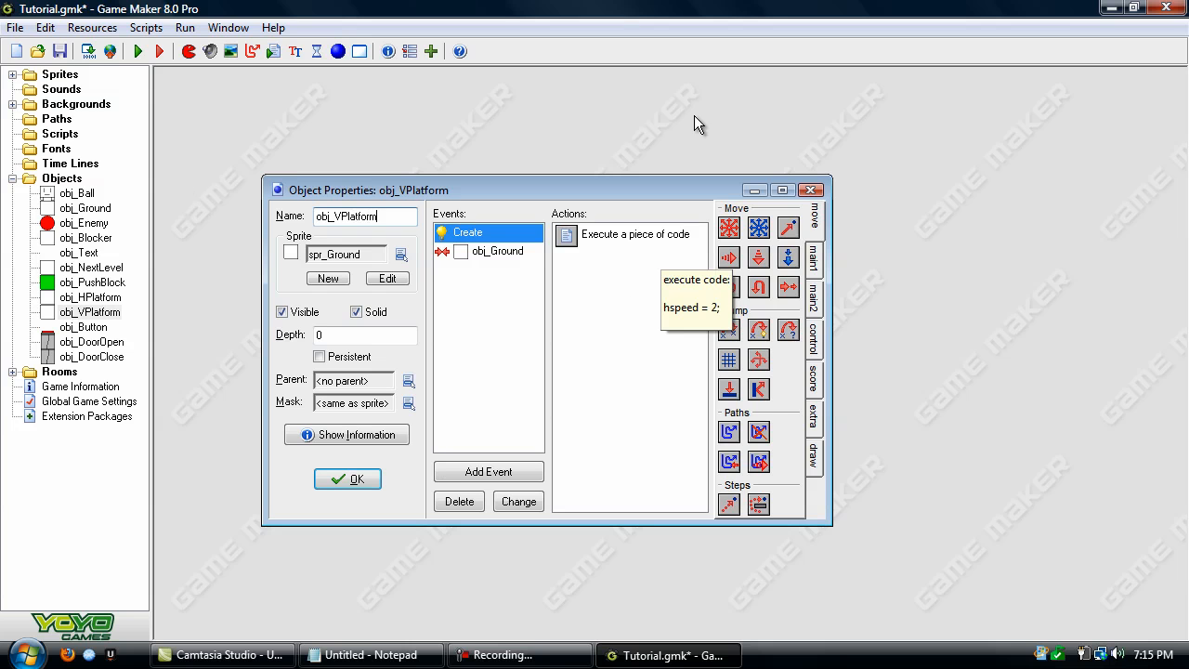
{"action": "double_click", "coordinate": [639, 233]}
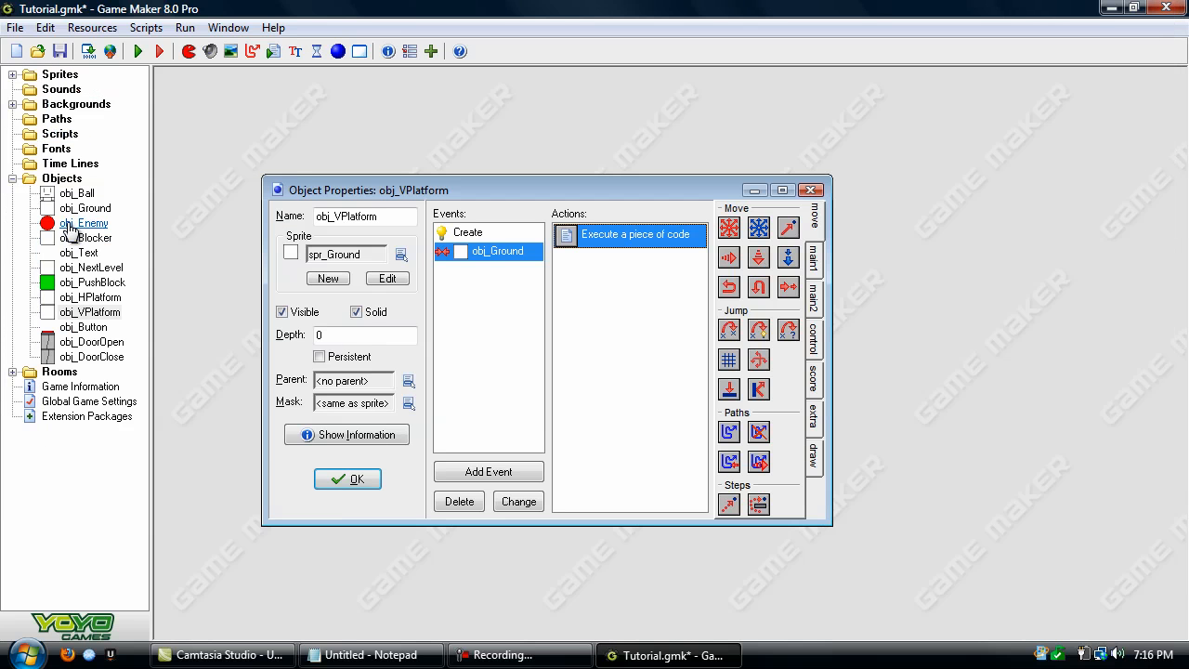
Write 'vspeed = other.vspeed;' and 'sprite_index = spr_Ball;' in the collision code.
{"action": "double_click", "coordinate": [77, 193]}
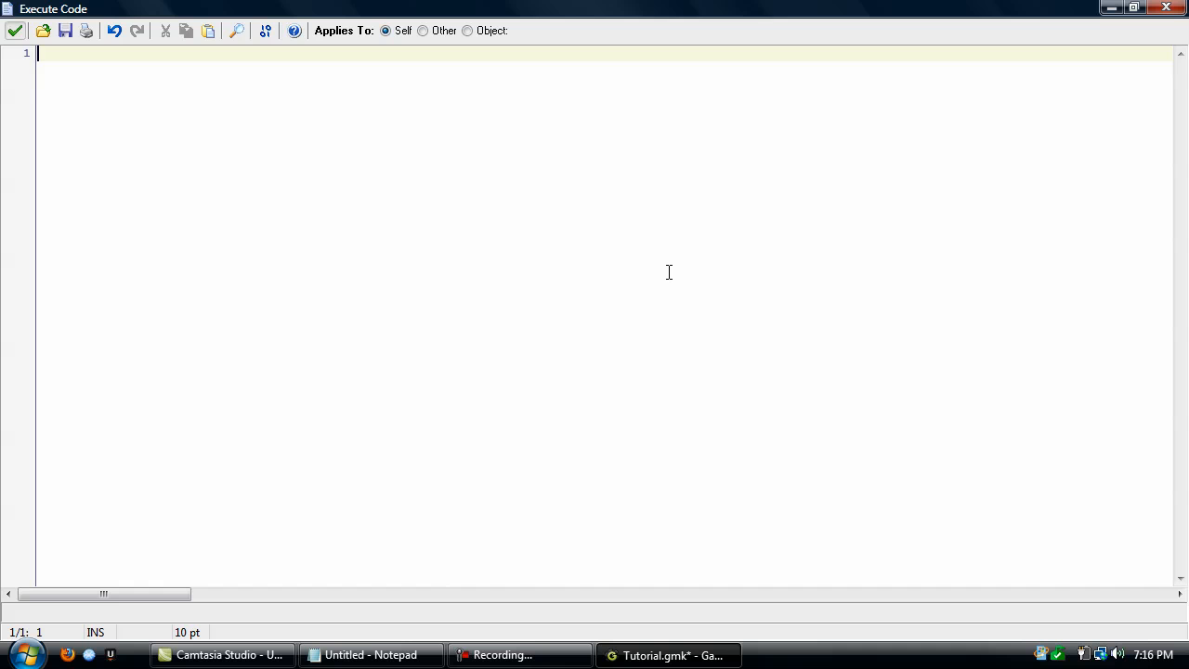
{"action": "type", "text": "vspeed = other.vspeed;"}
{"action": "type", "text": "sprite_index ="}
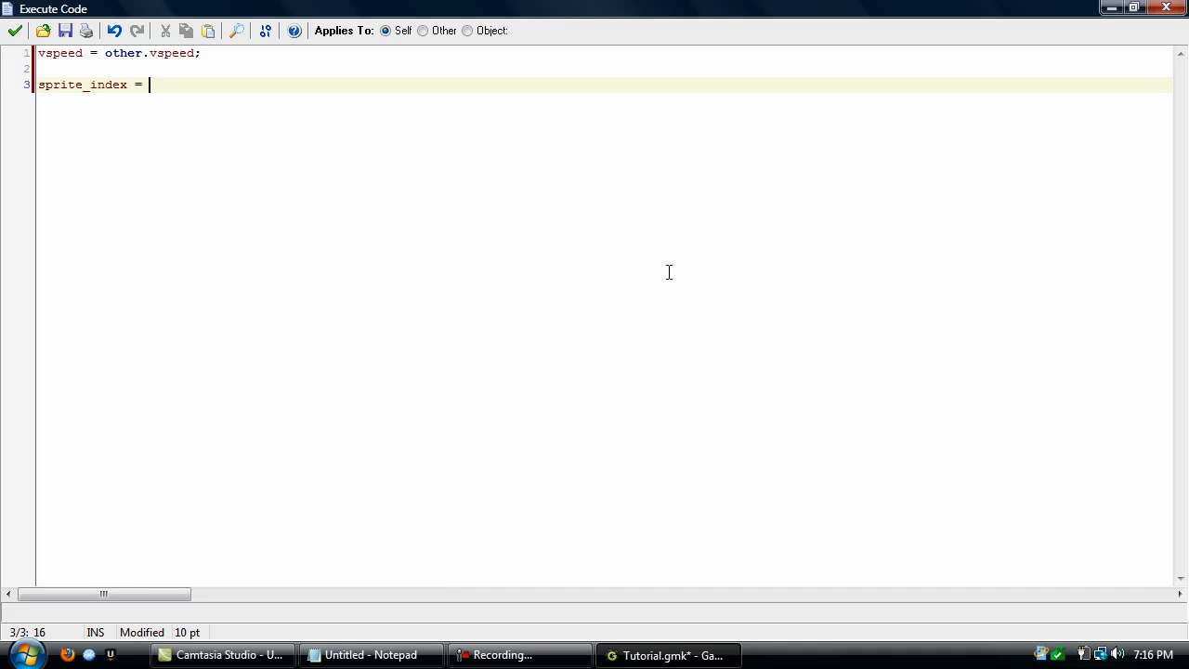
{"action": "type", "text": "spr_Ball;"}
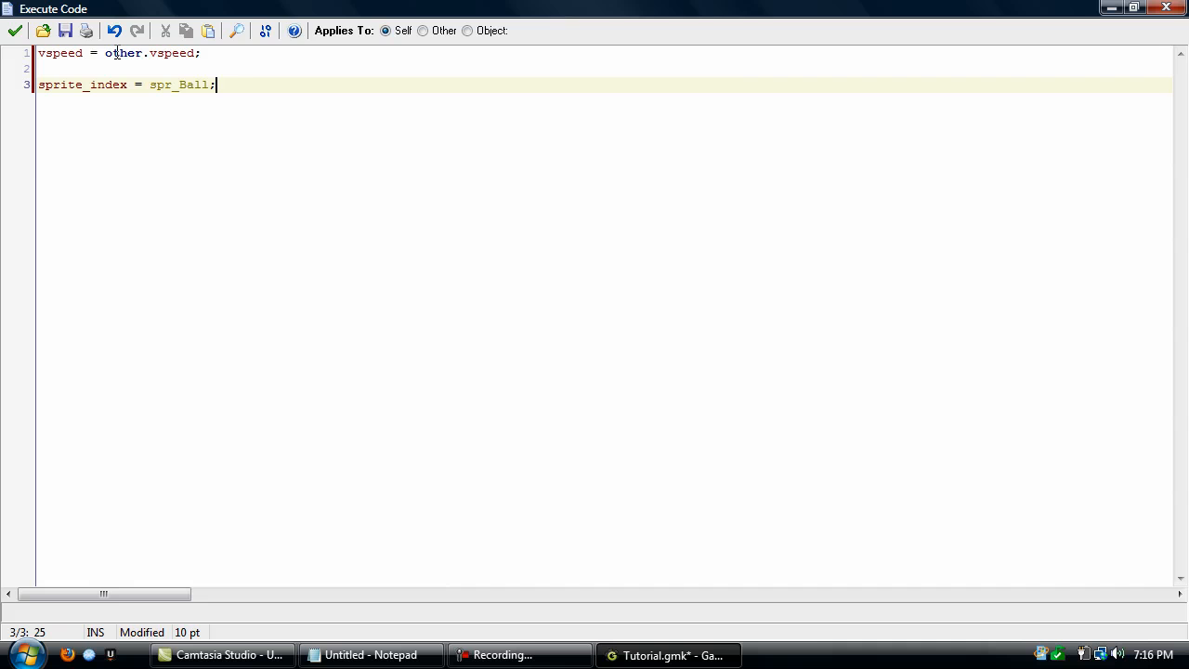
{"action": "left_click", "coordinate": [107, 53]}
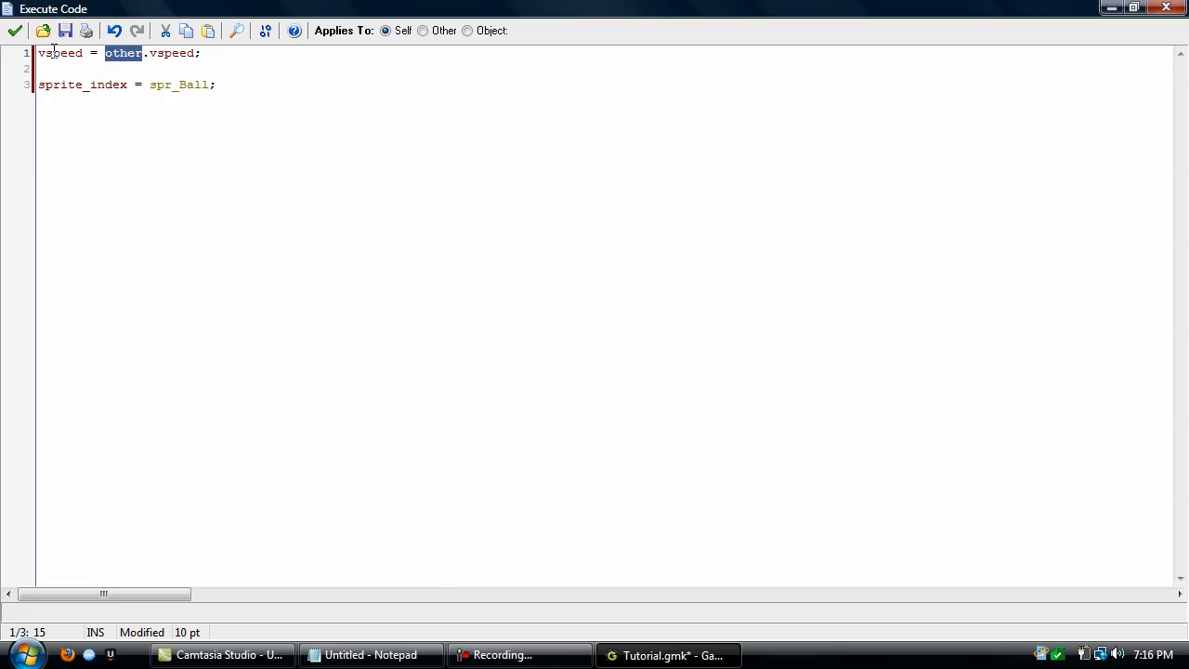
{"action": "left_click", "coordinate": [47, 53]}
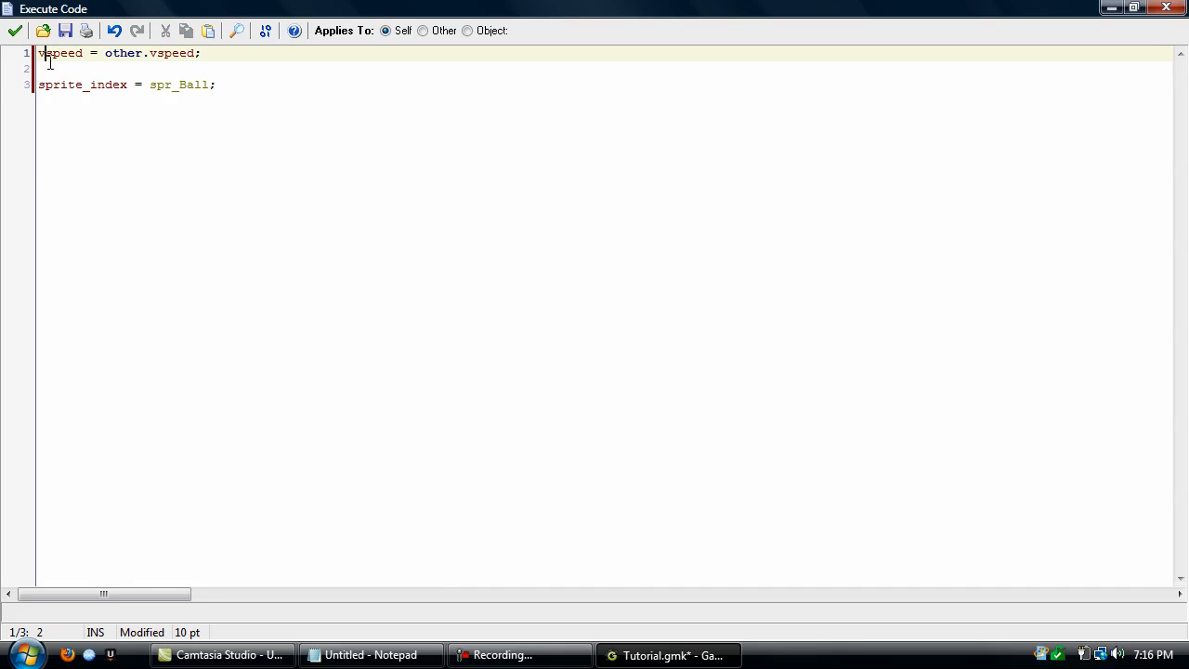
{"action": "left_click", "coordinate": [67, 53]}
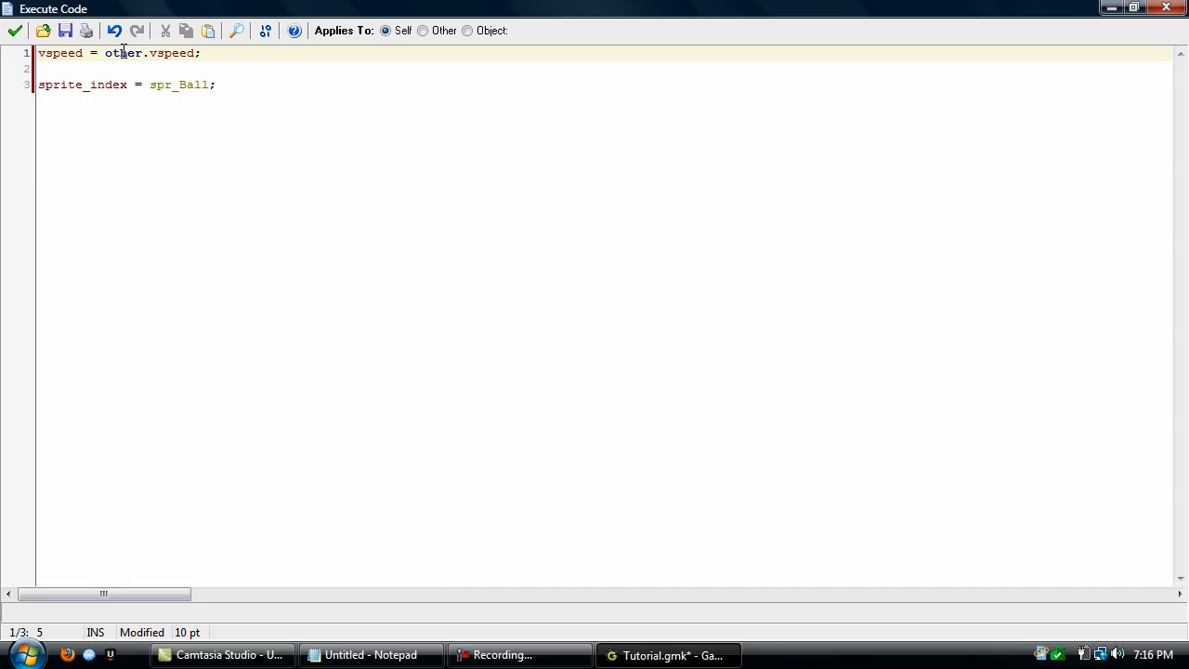
{"action": "left_click", "coordinate": [182, 53]}
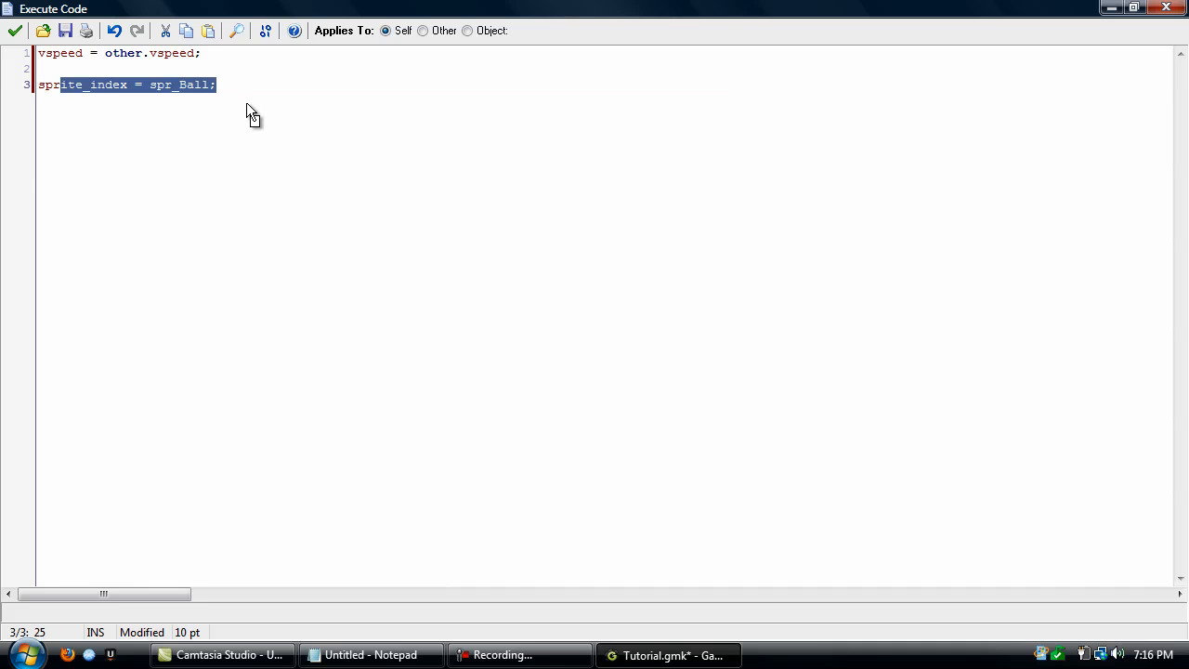
{"action": "left_click", "coordinate": [216, 84]}
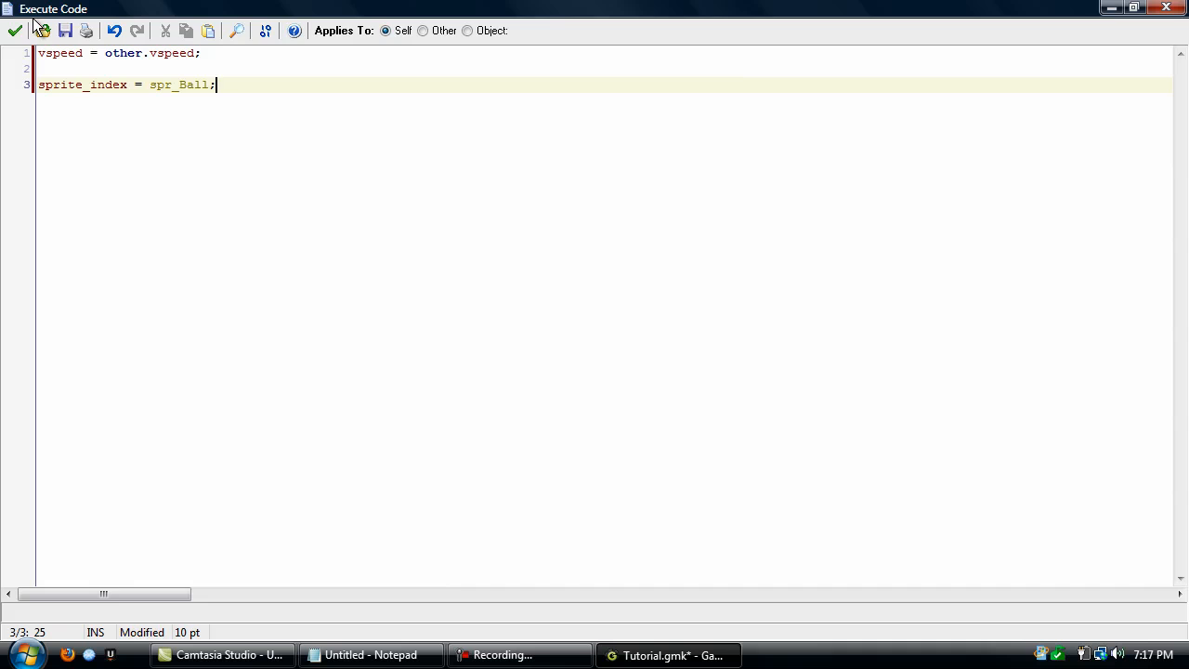
Save the collision code and append '&& place_free(x,y+1)' to obj_Ball's vspeed < 0 condition.
{"action": "left_click", "coordinate": [15, 31]}
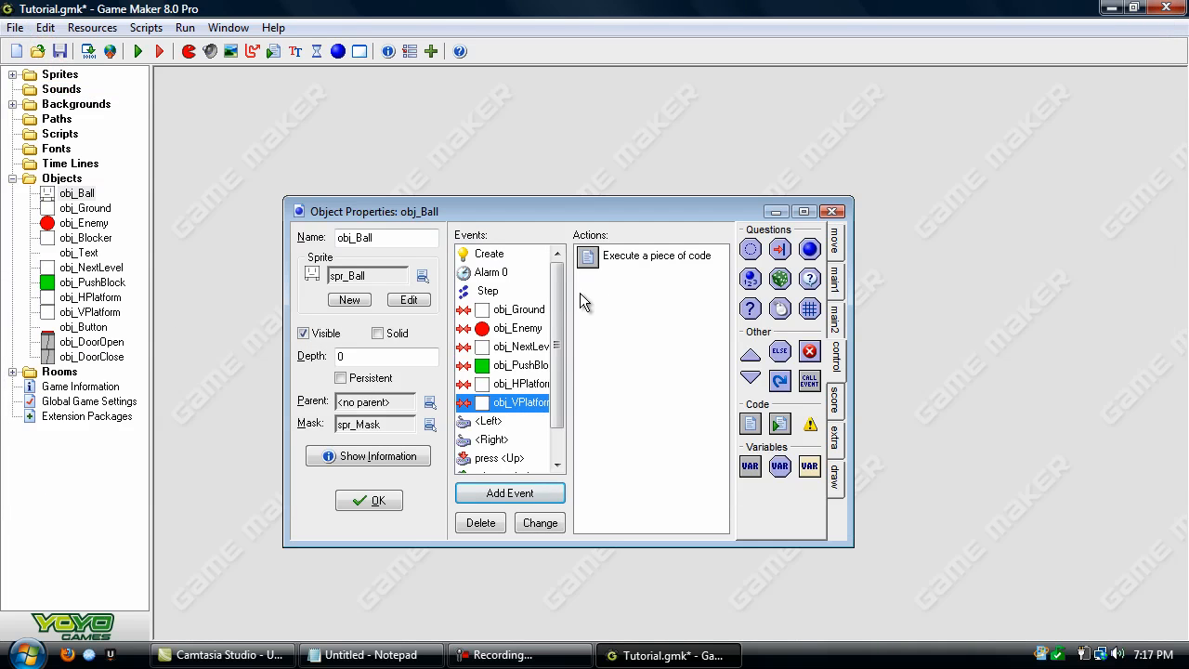
{"action": "double_click", "coordinate": [655, 256]}
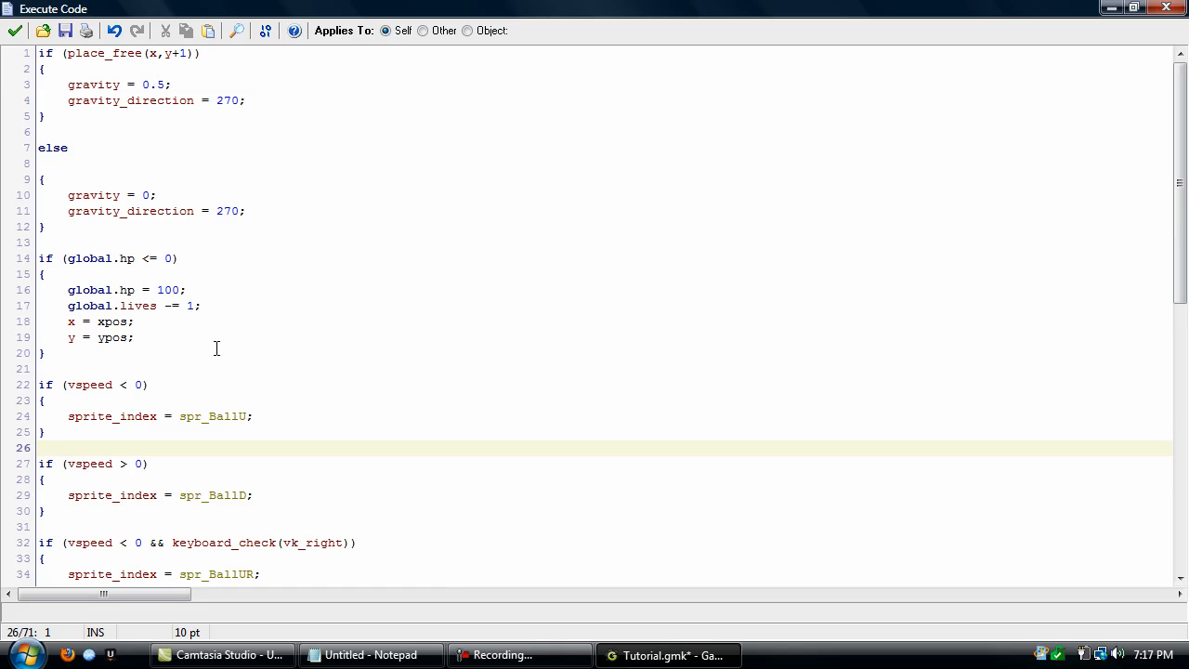
{"action": "left_click", "coordinate": [149, 385]}
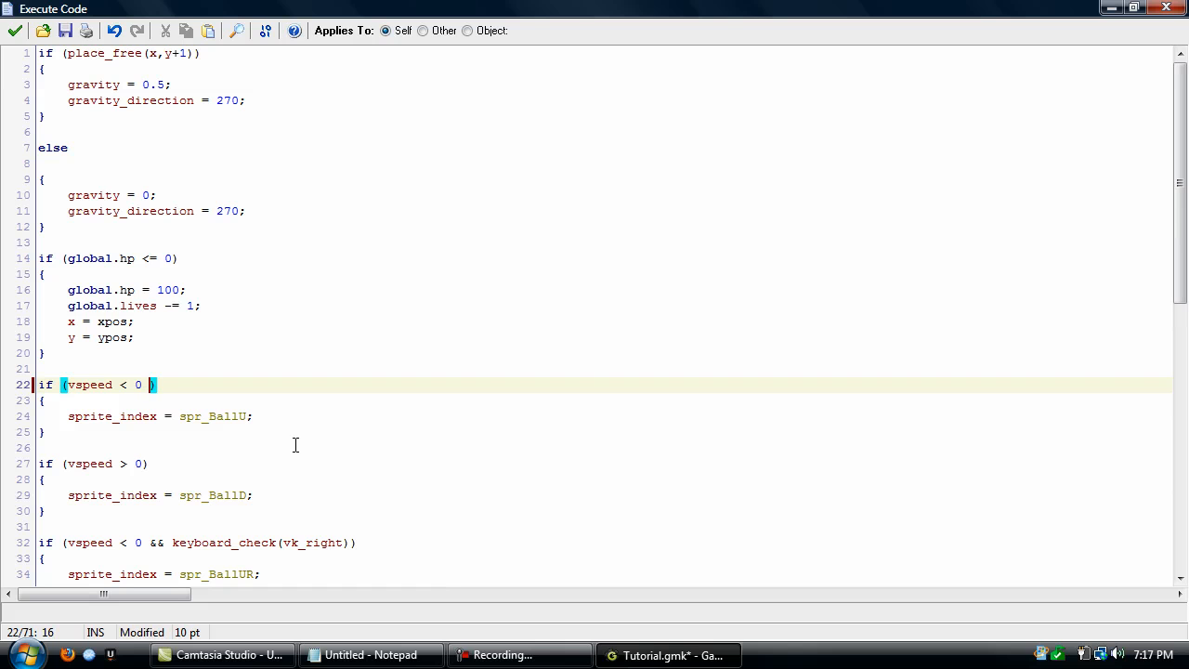
{"action": "type", "text": "&& place"}
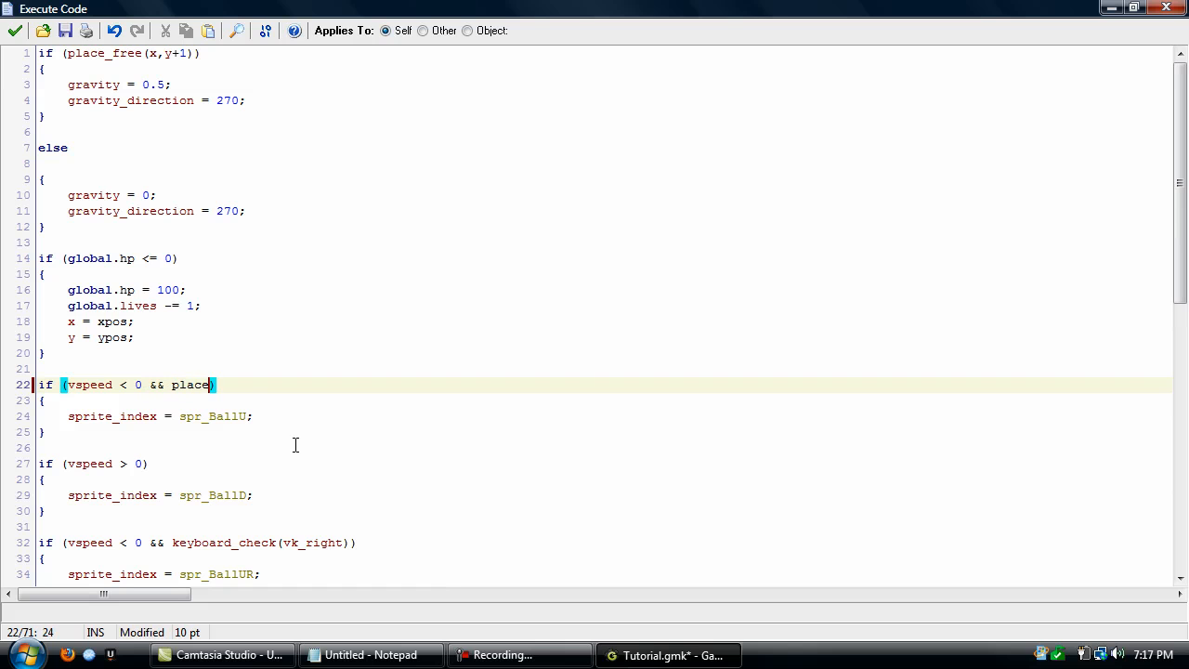
{"action": "type", "text": "_free(x,"}
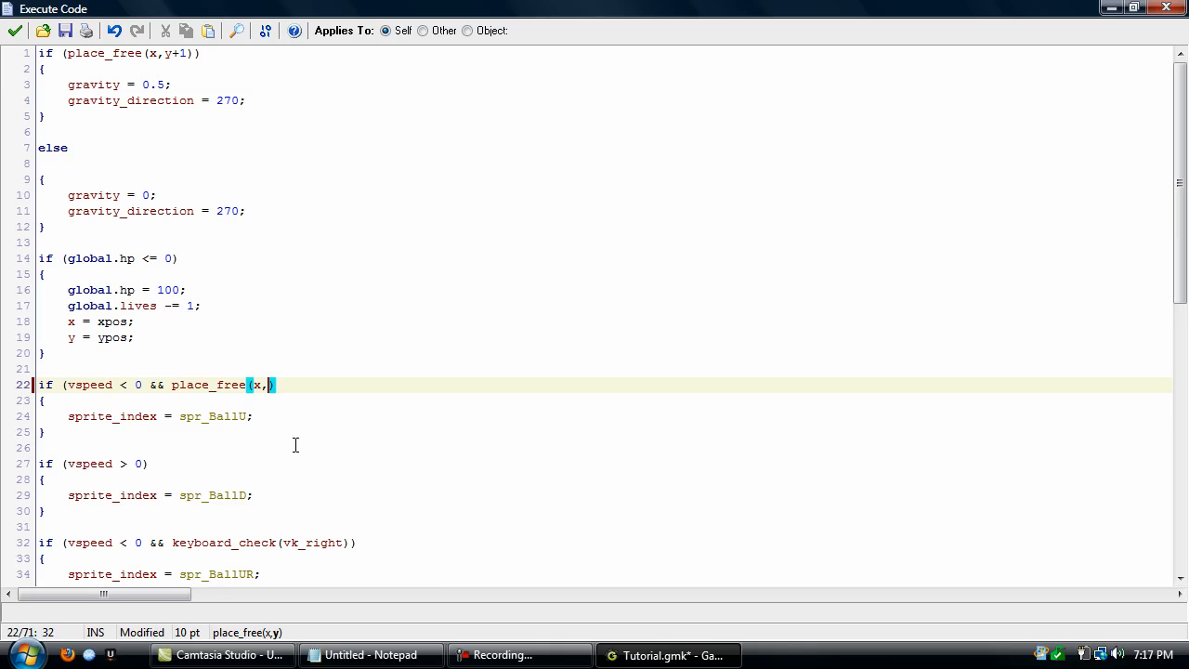
{"action": "type", "text": "y+1"}
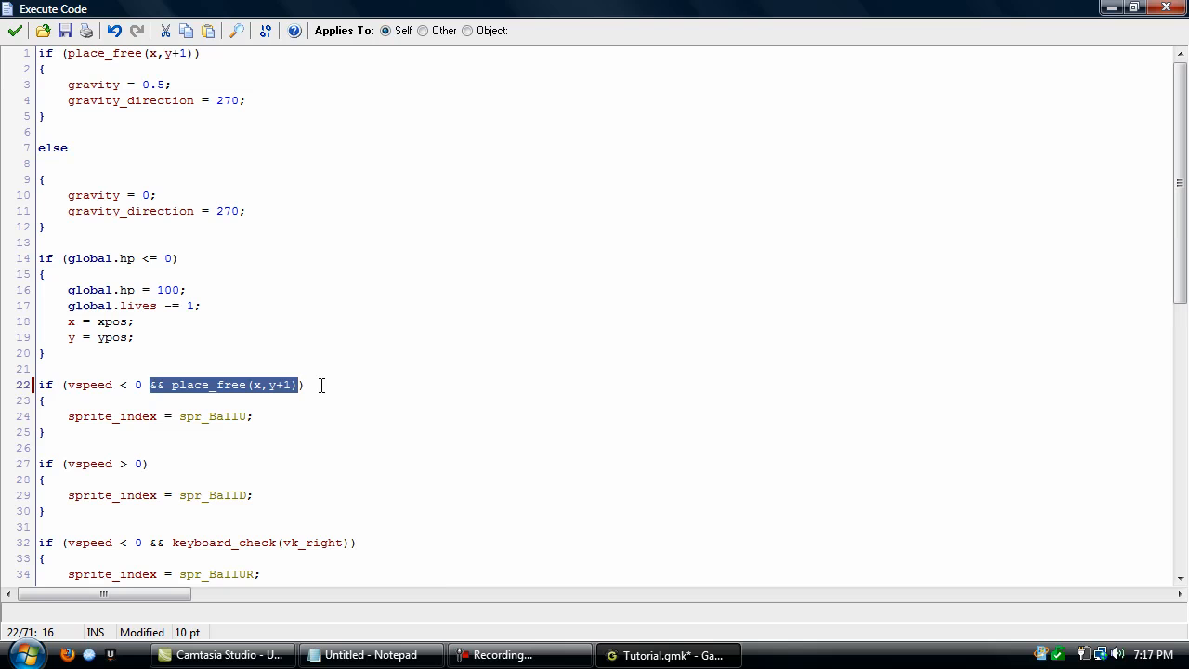
{"action": "left_click", "coordinate": [307, 384]}
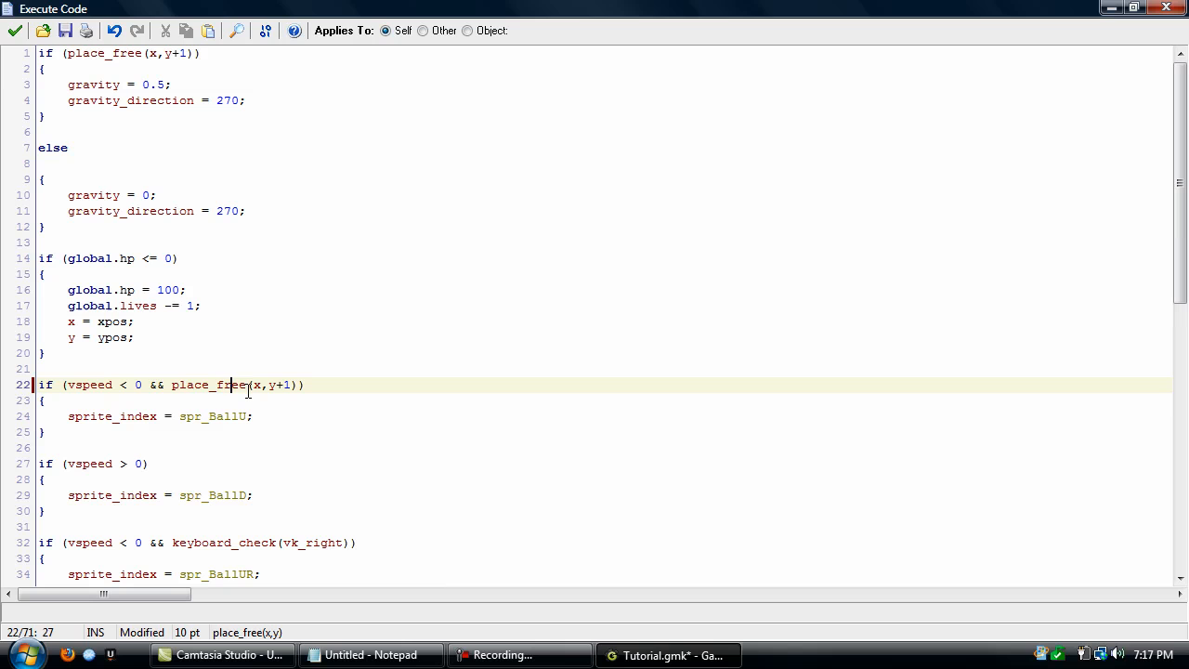
{"action": "mouse_move", "coordinate": [160, 385]}
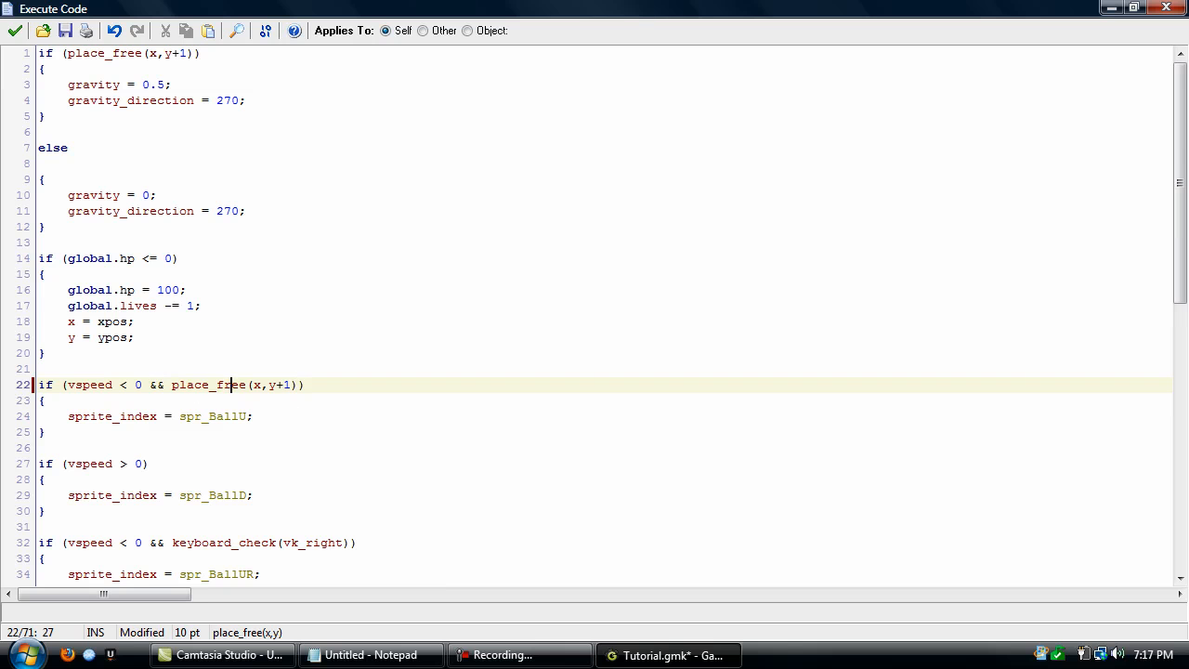
Append '&& place_free(x,y+1)' to the remaining sprite-direction conditions further down.
{"action": "scroll", "scroll_direction": "down", "scroll_amount": 3}
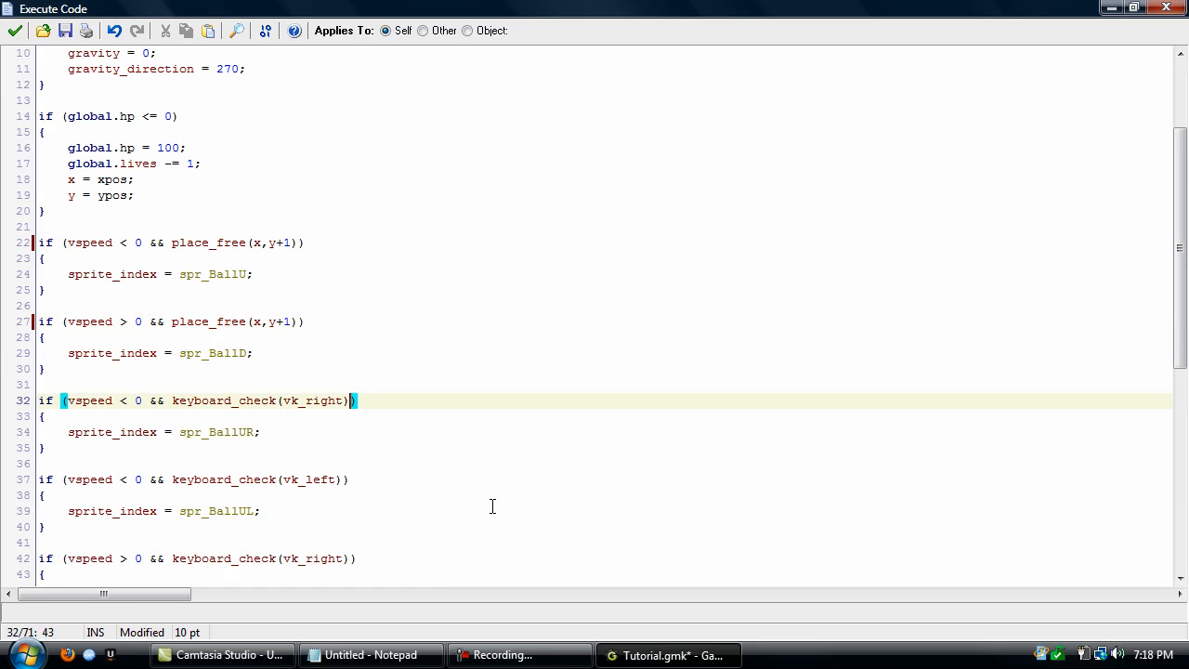
{"action": "type", "text": "&& place_free(x,y+1)"}
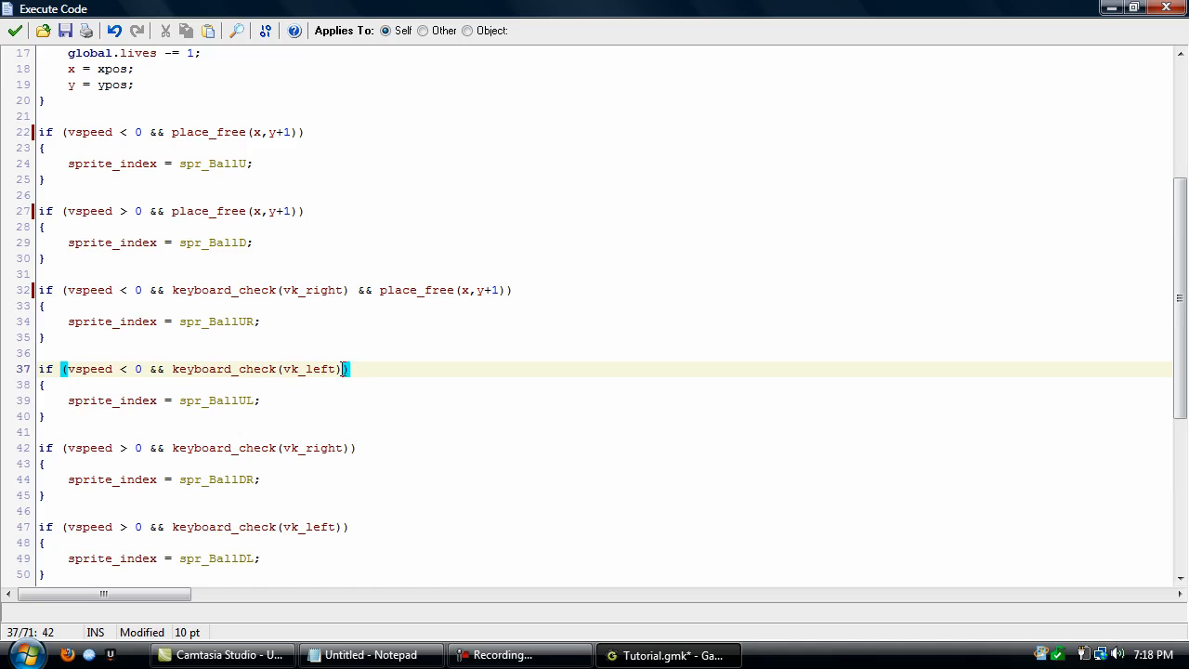
{"action": "type", "text": "&& place_free(x,y+1)"}
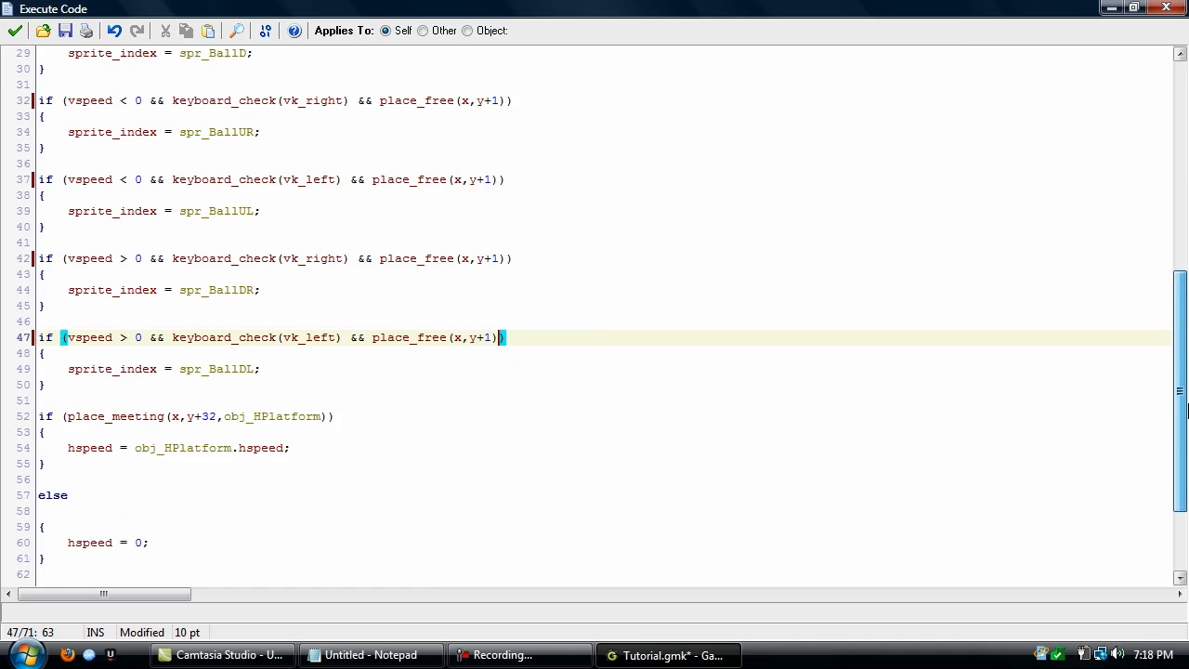
{"action": "scroll", "scroll_direction": "down", "scroll_amount": 3}
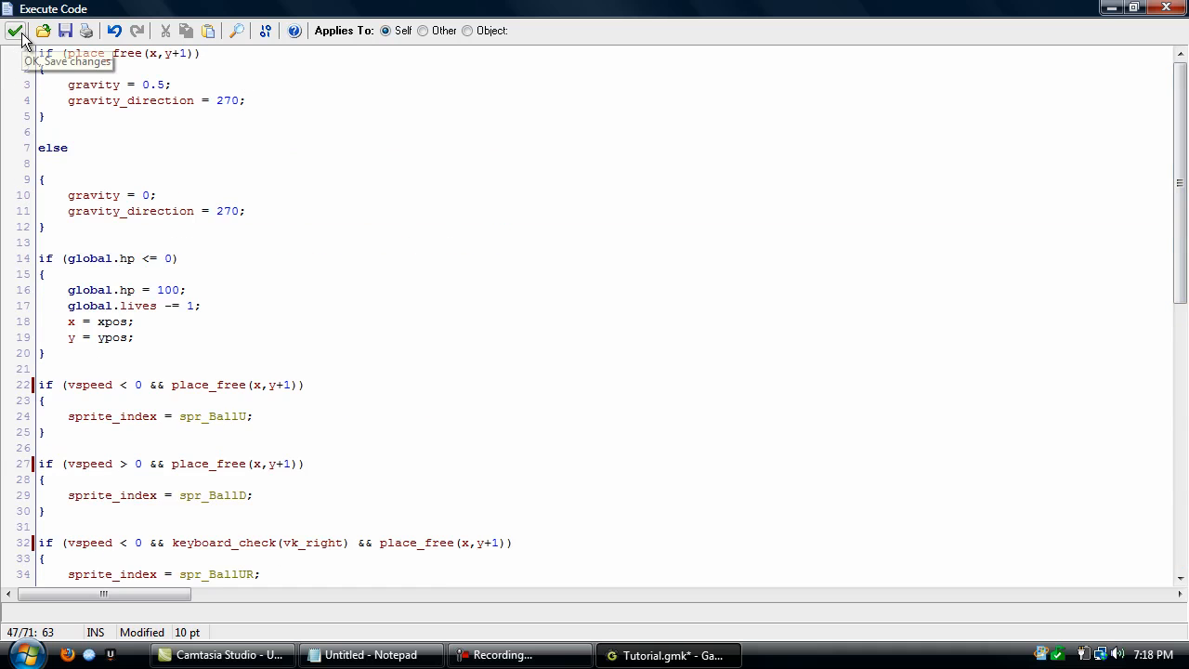
Save the step code and start 'if (place_meeting(x,y-1,obj_Ball))' in the platform's code.
{"action": "left_click", "coordinate": [16, 31]}
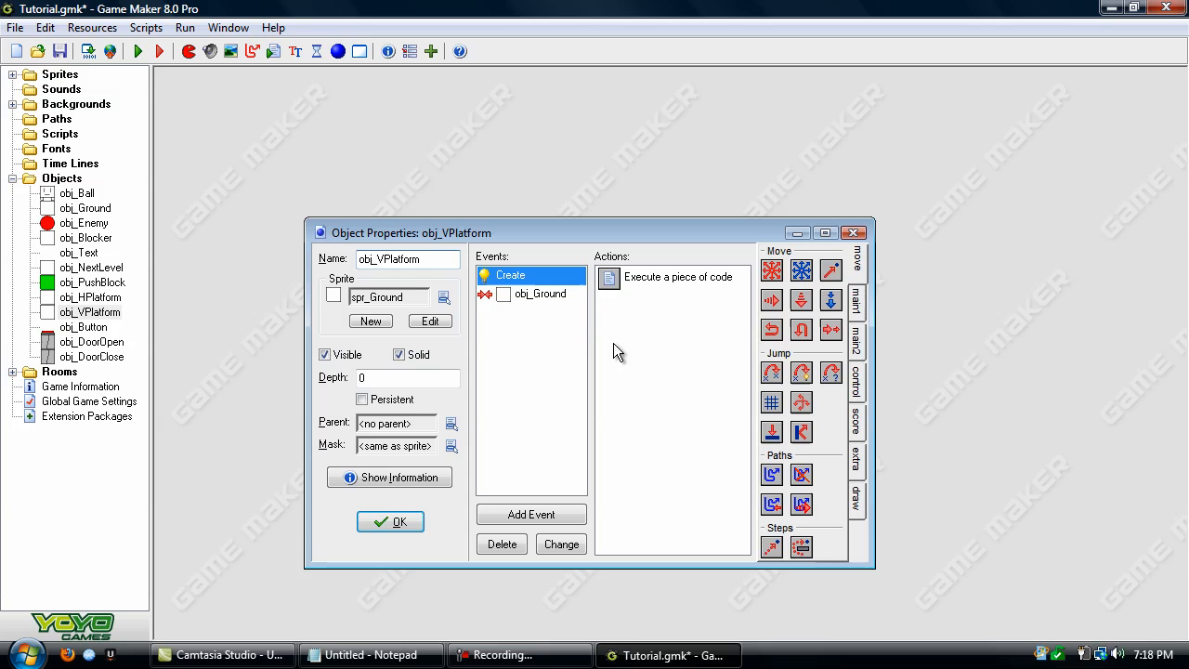
{"action": "double_click", "coordinate": [673, 277]}
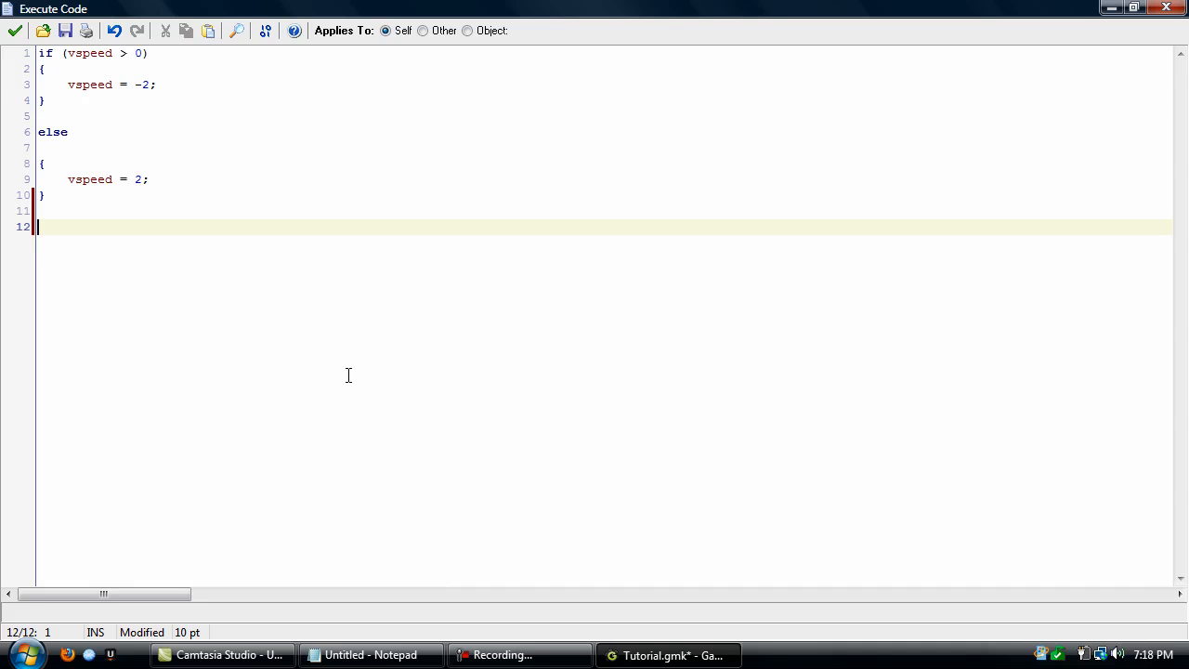
{"action": "type", "text": "if (place_me"}
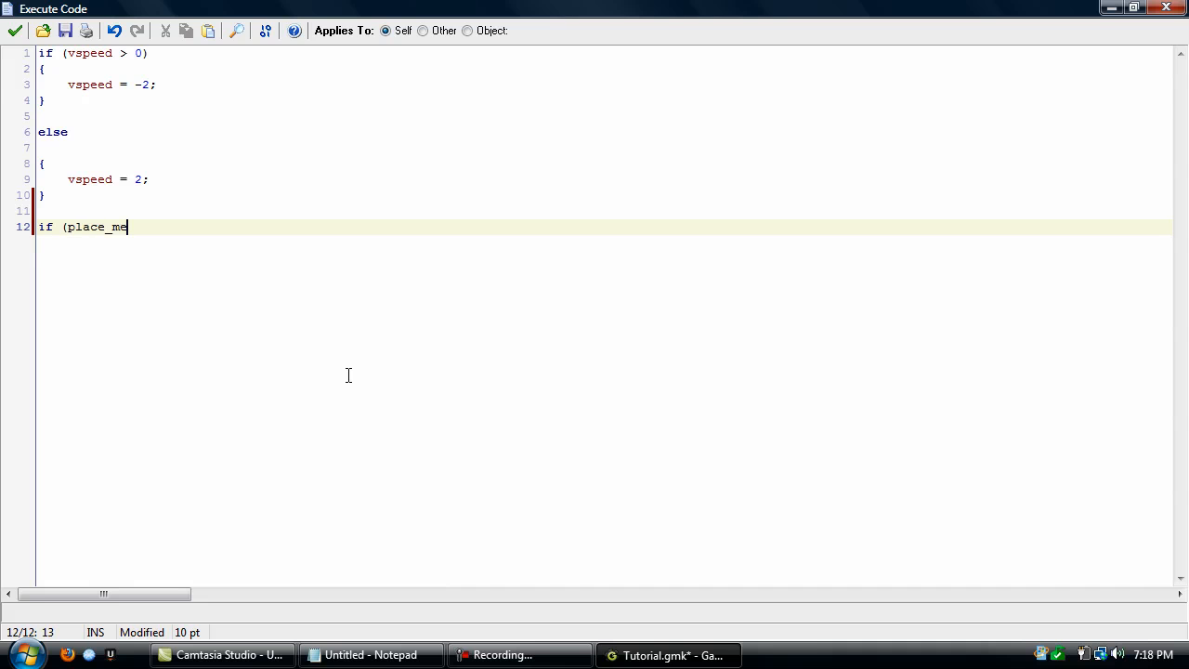
{"action": "type", "text": "eting(x,y"}
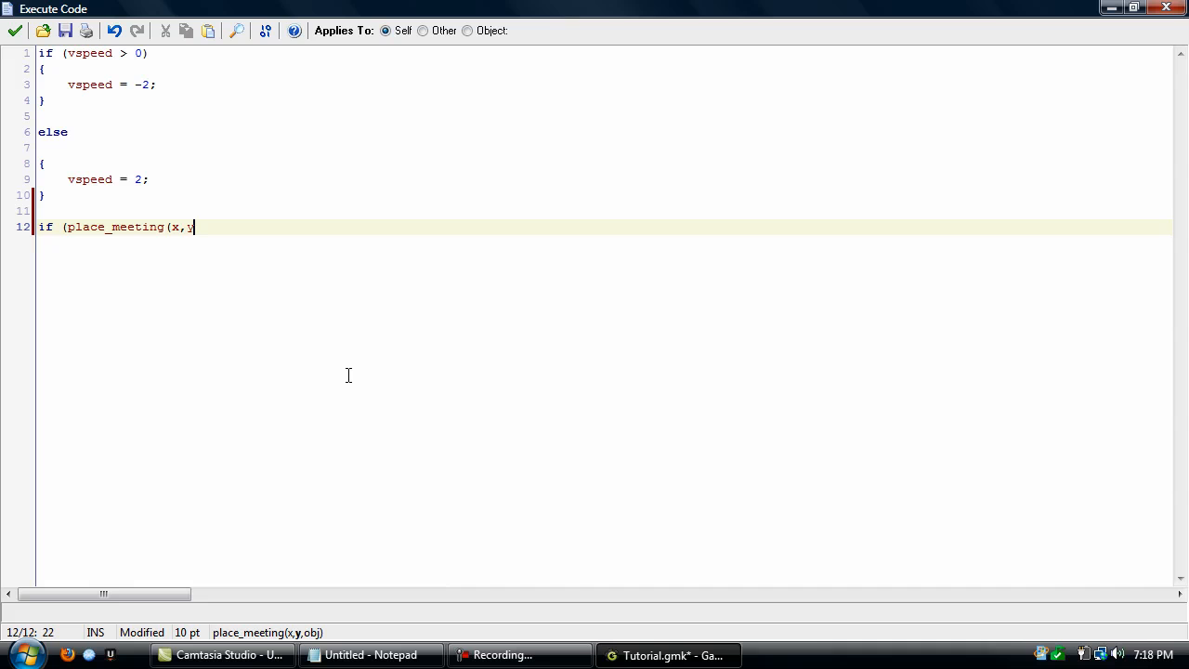
{"action": "type", "text": "-1"}
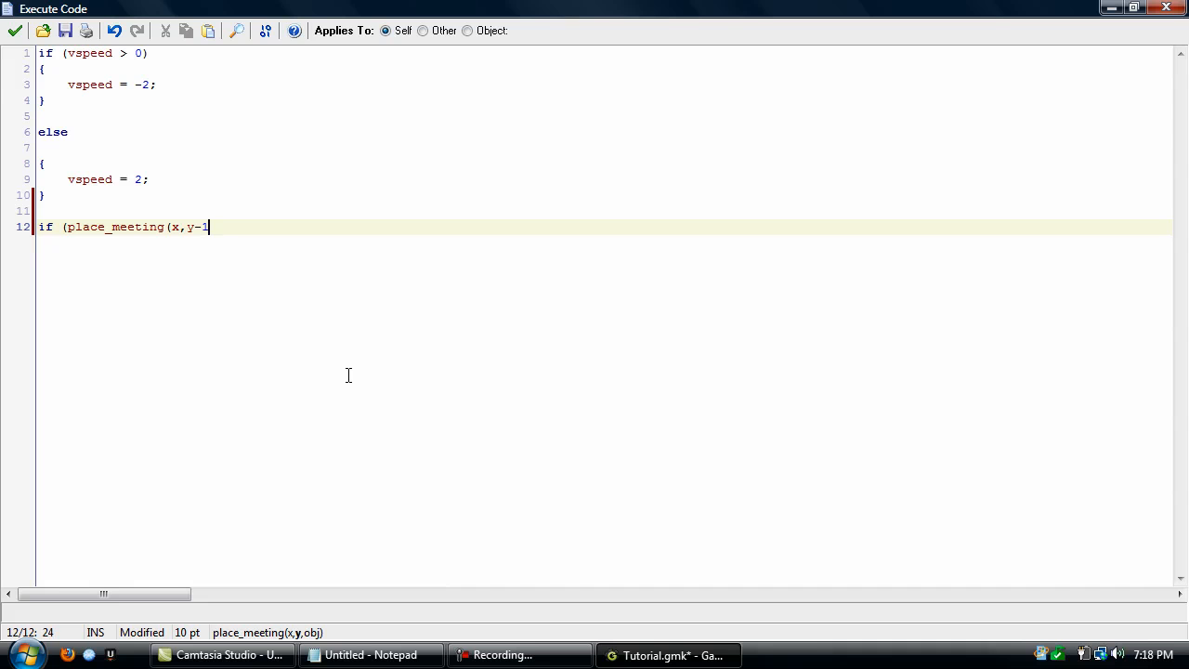
{"action": "type", "text": ",obj_Ball"}
{"action": "type", "text": "{"}
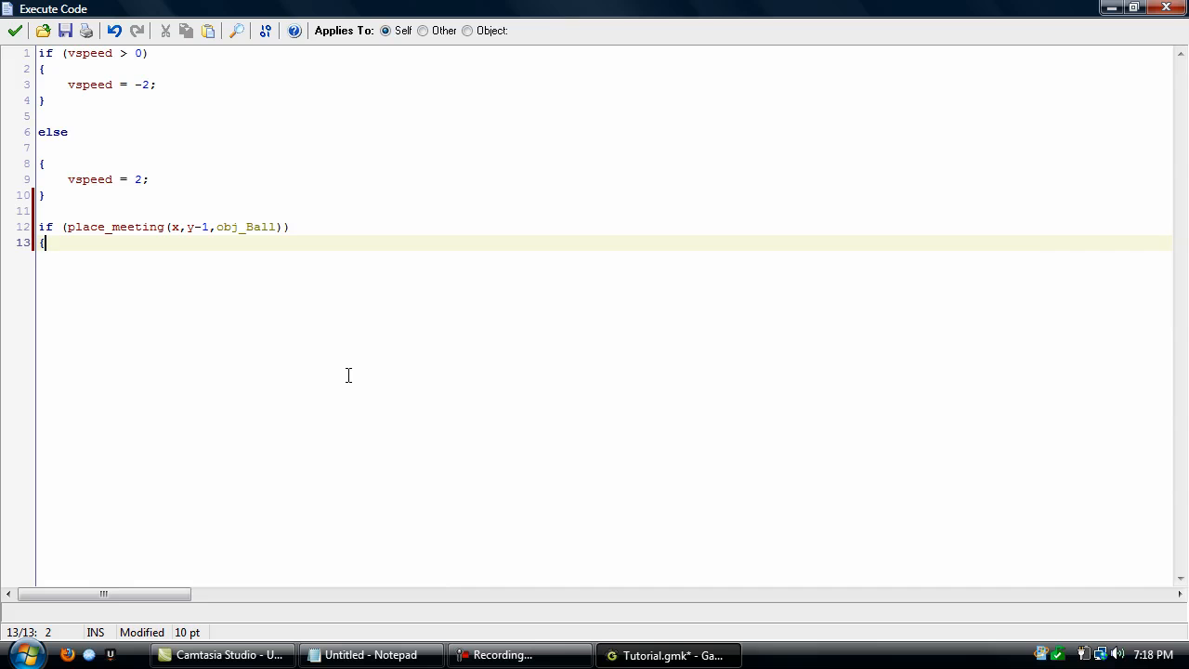
Add 'obj_Ball.y -= 4;' inside the new place_meeting block.
{"action": "key", "text": "enter"}
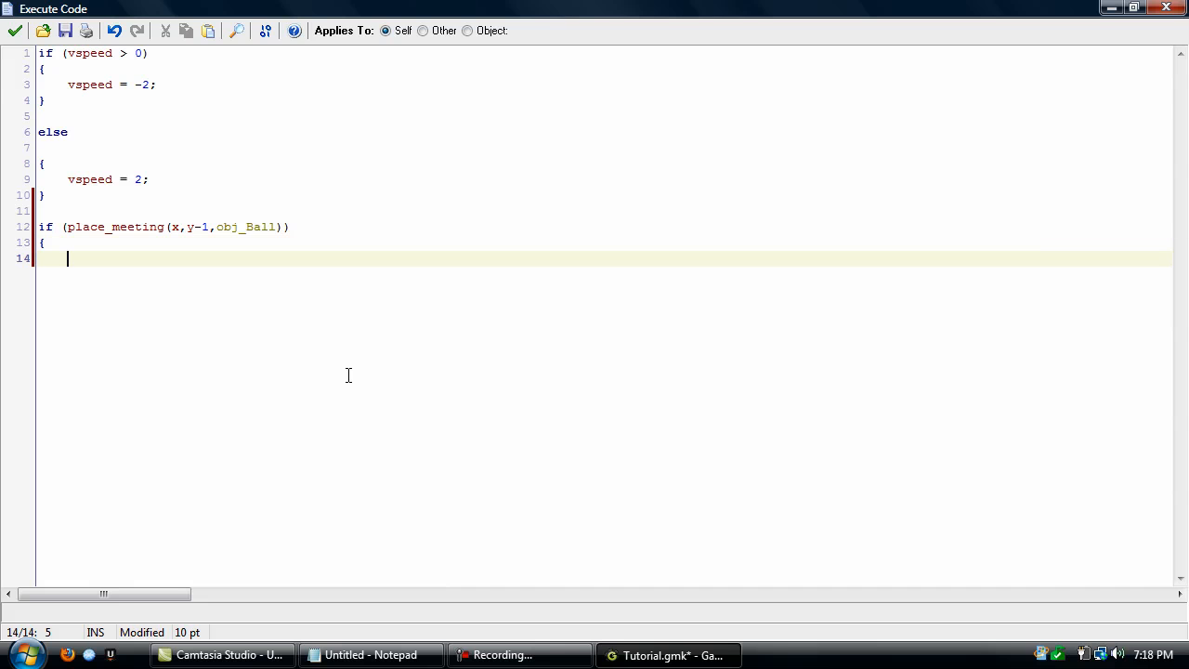
{"action": "type", "text": "obj_B"}
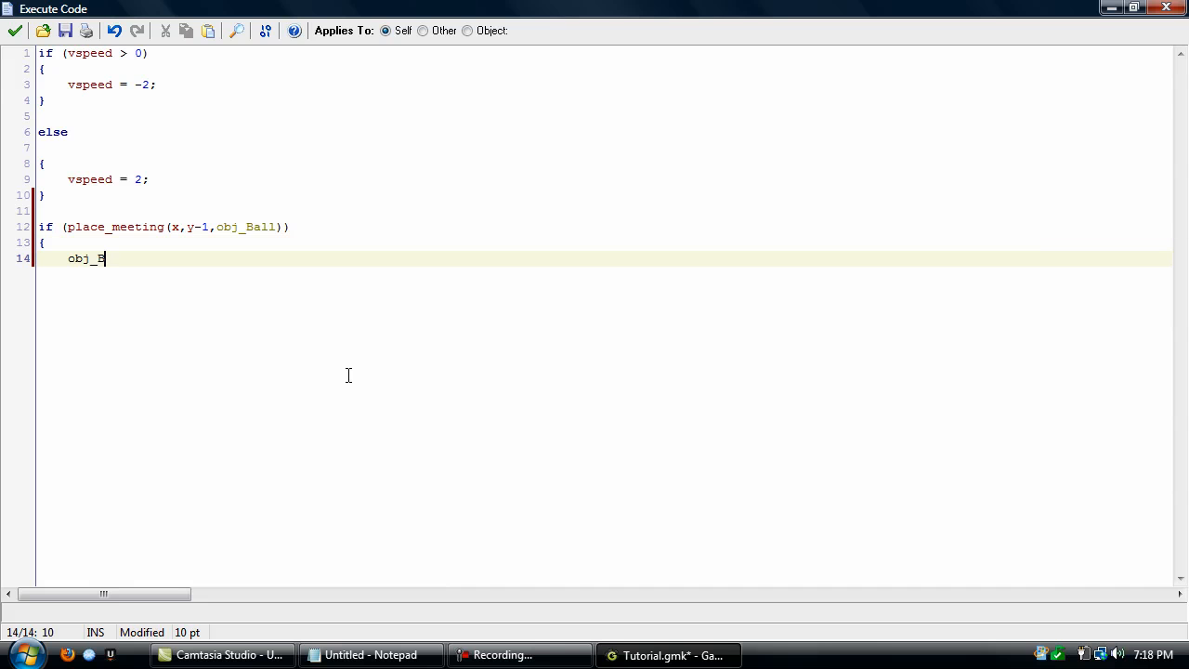
{"action": "type", "text": "all"}
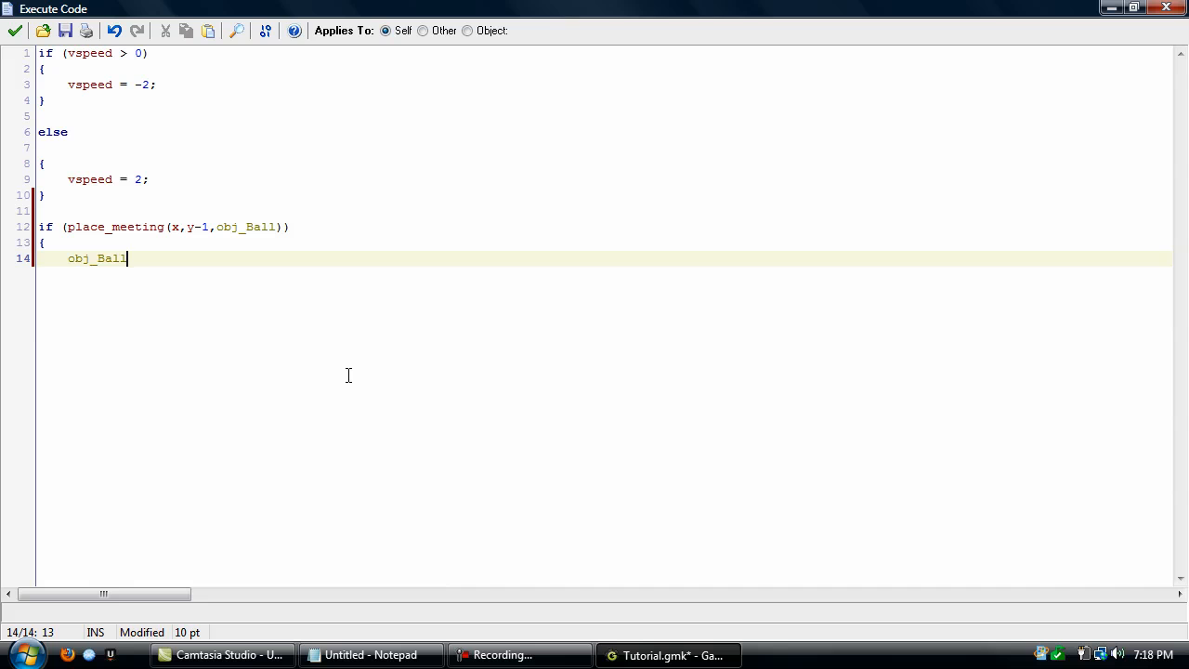
{"action": "type", "text": ".y -="}
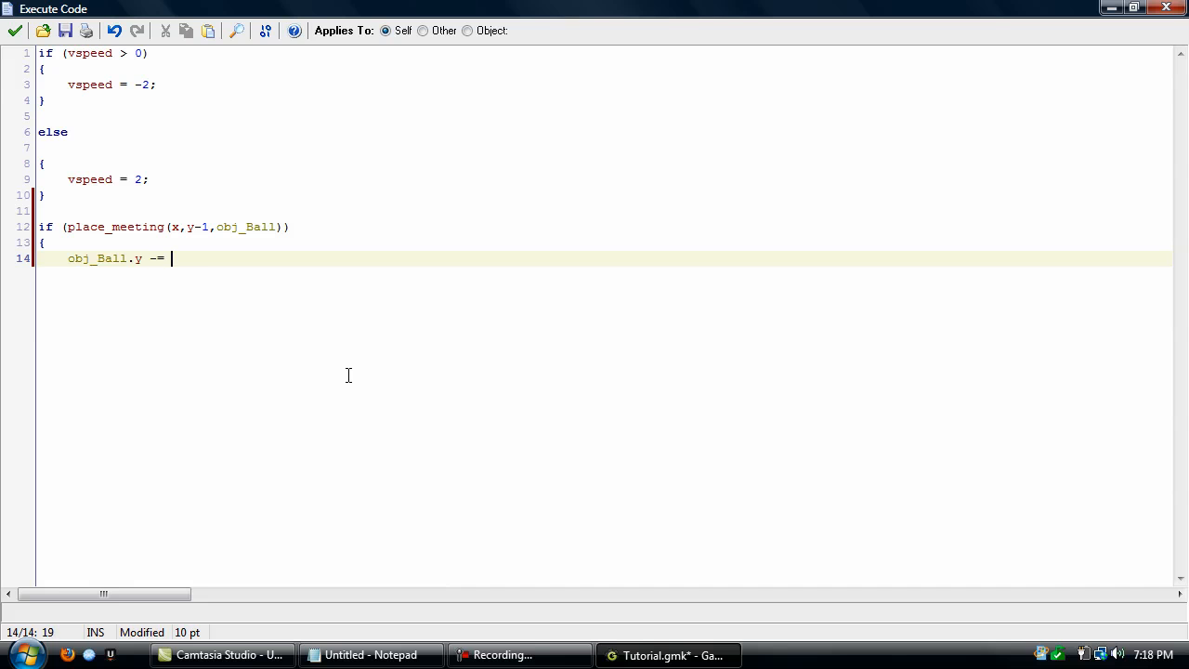
{"action": "type", "text": "4;"}
{"action": "type", "text": "}"}
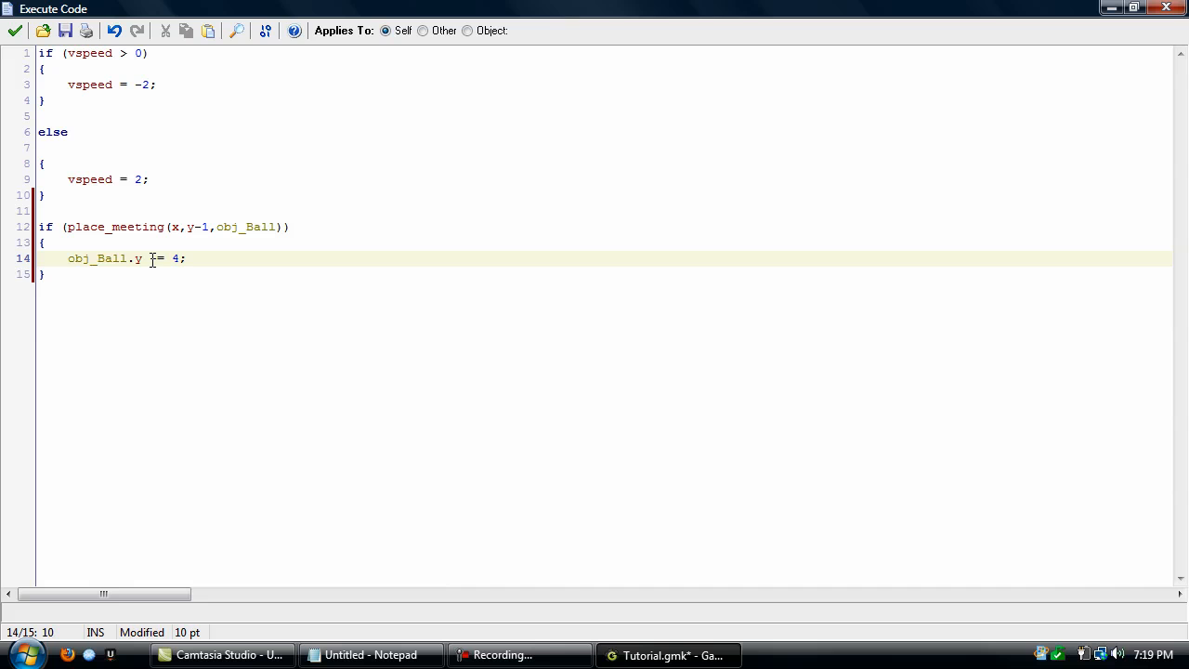
{"action": "type", "text": "-"}
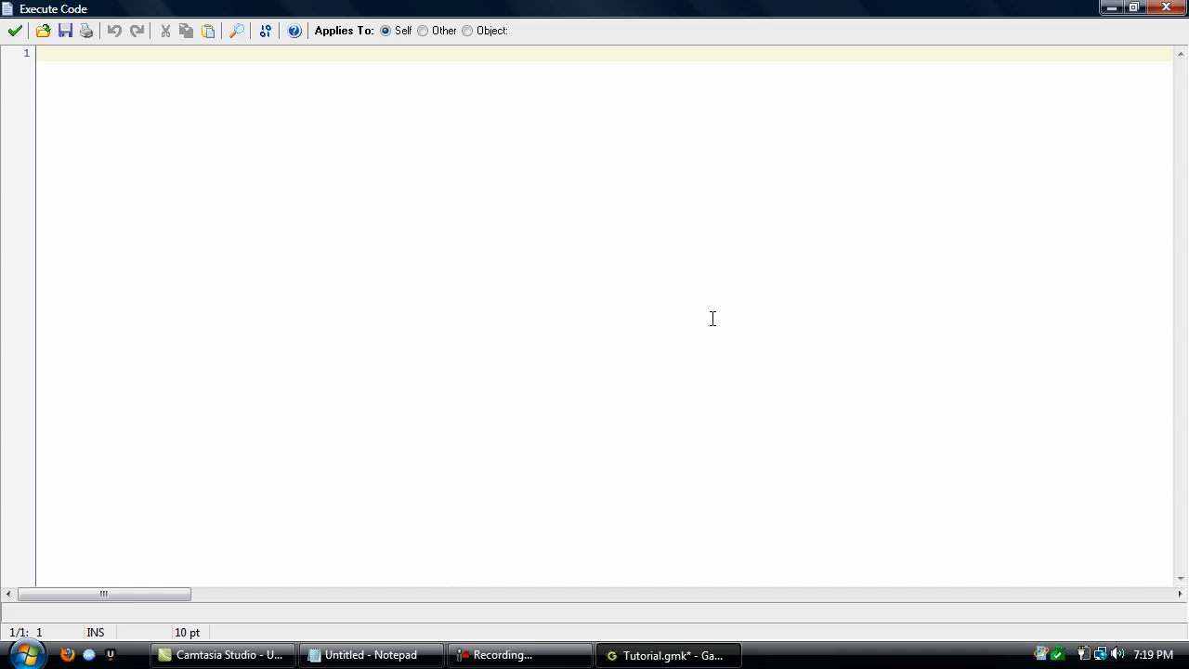
Type with(obj_Ball), if place_meeting(x,y-4,obj_Ground), with(obj_VPlatform) vspeed = in the new code.
{"action": "type", "text": "with (obj"}
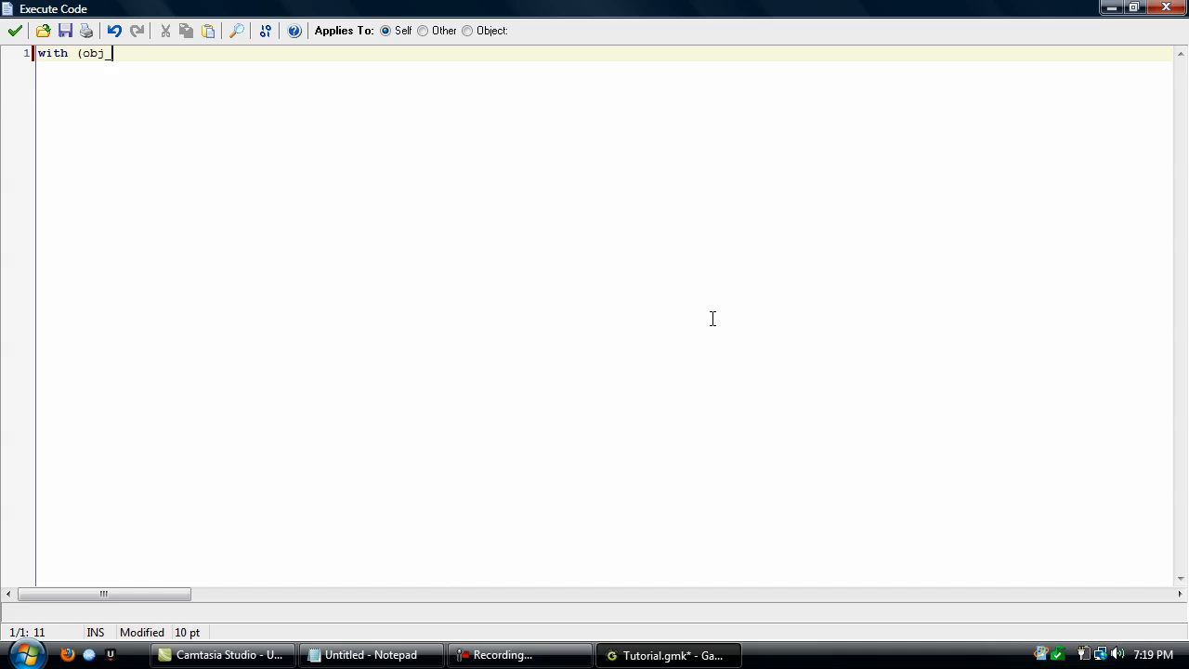
{"action": "type", "text": "_Ball)"}
{"action": "type", "text": "{"}
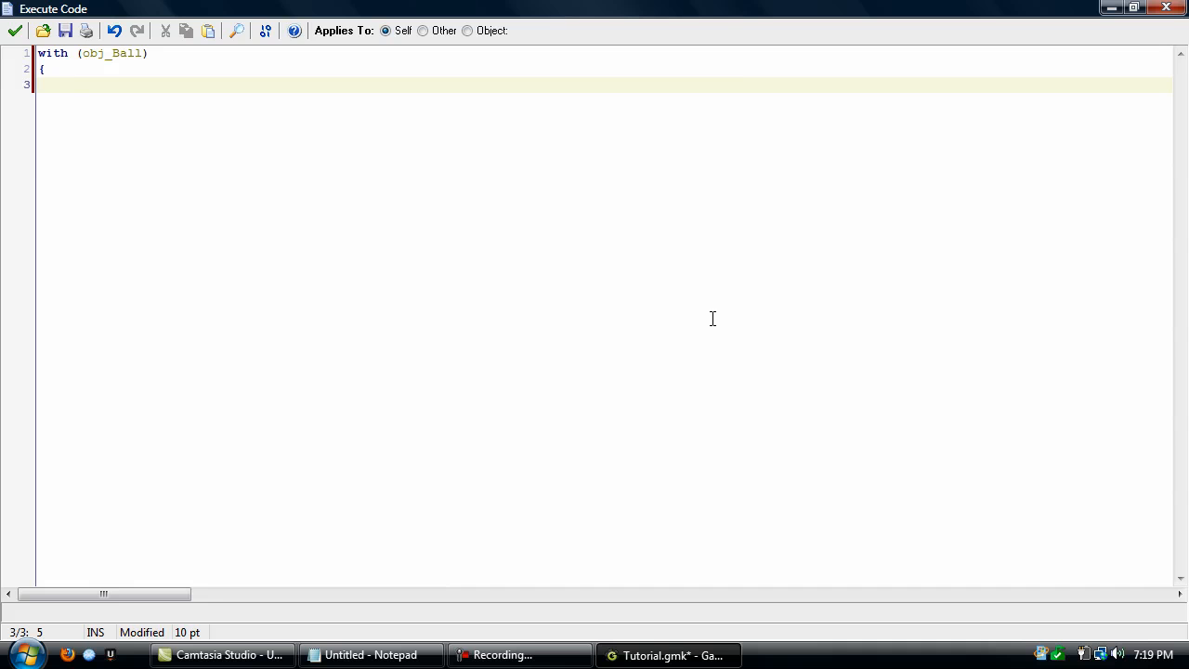
{"action": "type", "text": "if (place_"}
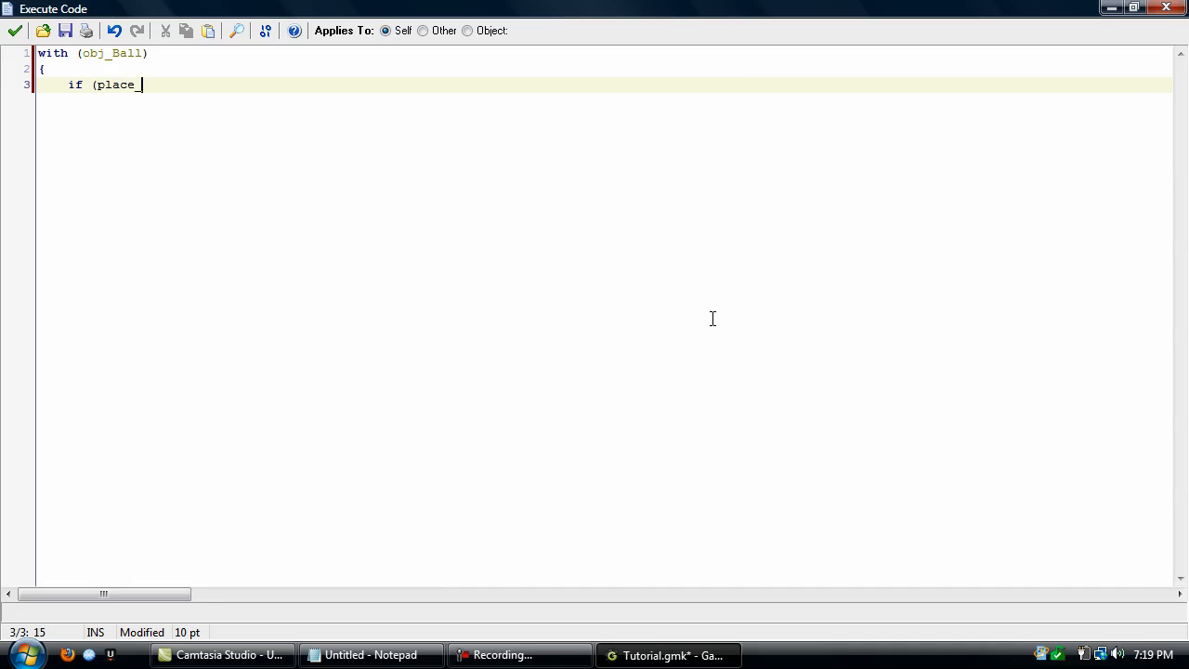
{"action": "type", "text": "meeting(x,y"}
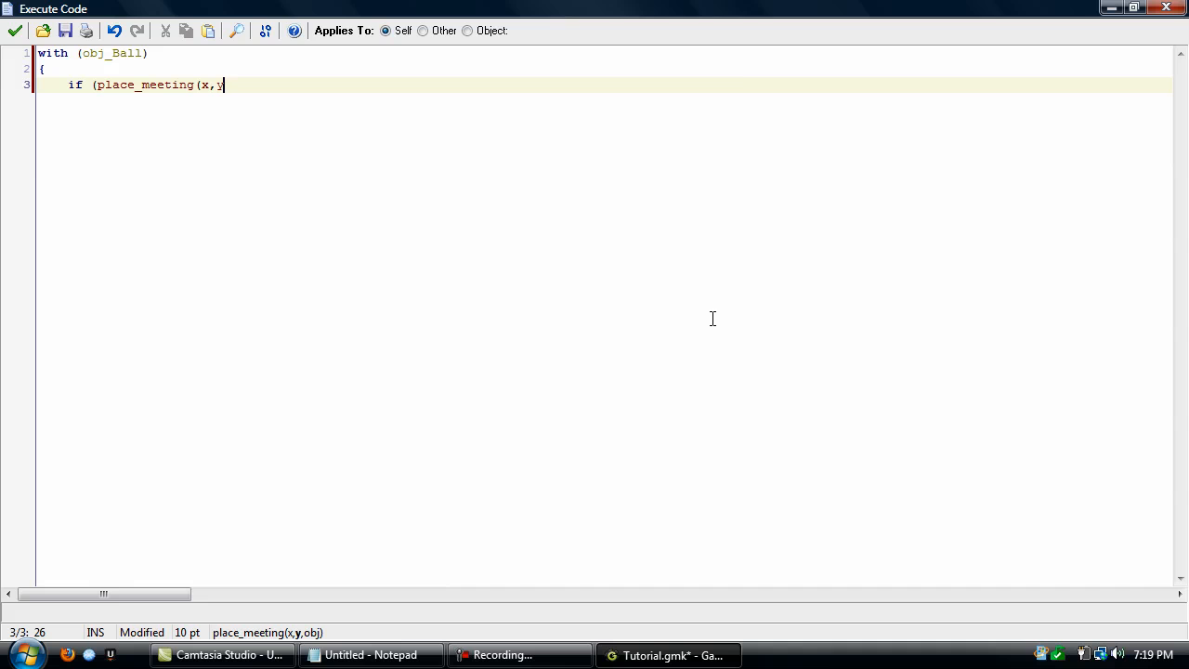
{"action": "type", "text": "-"}
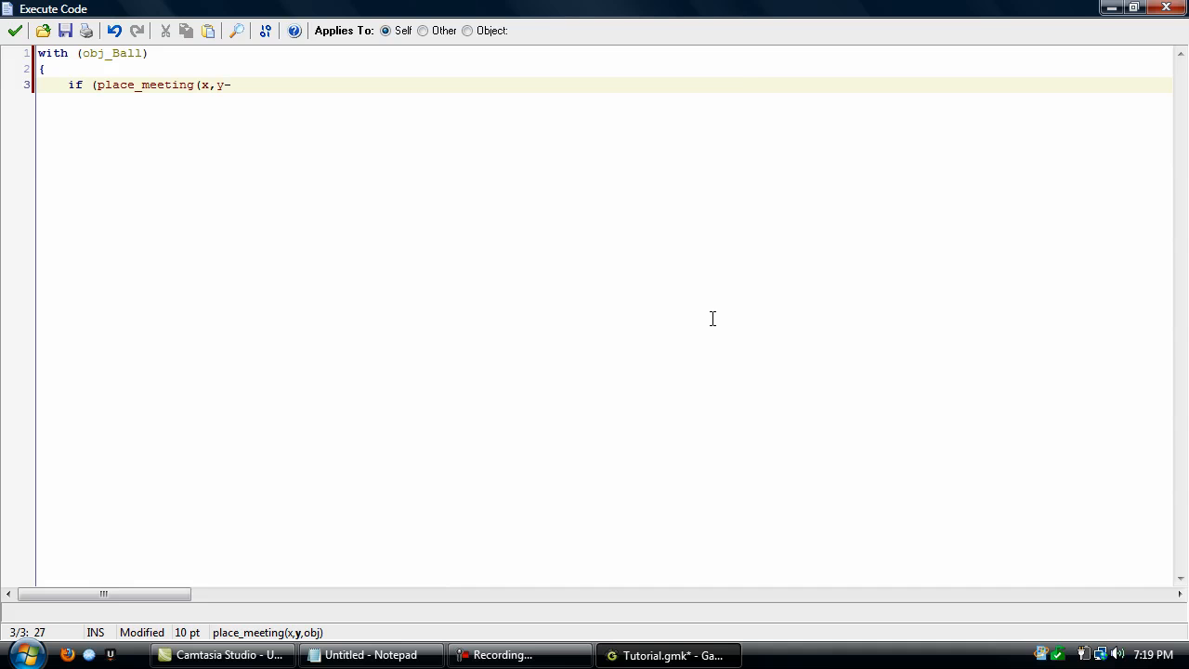
{"action": "type", "text": "4,o"}
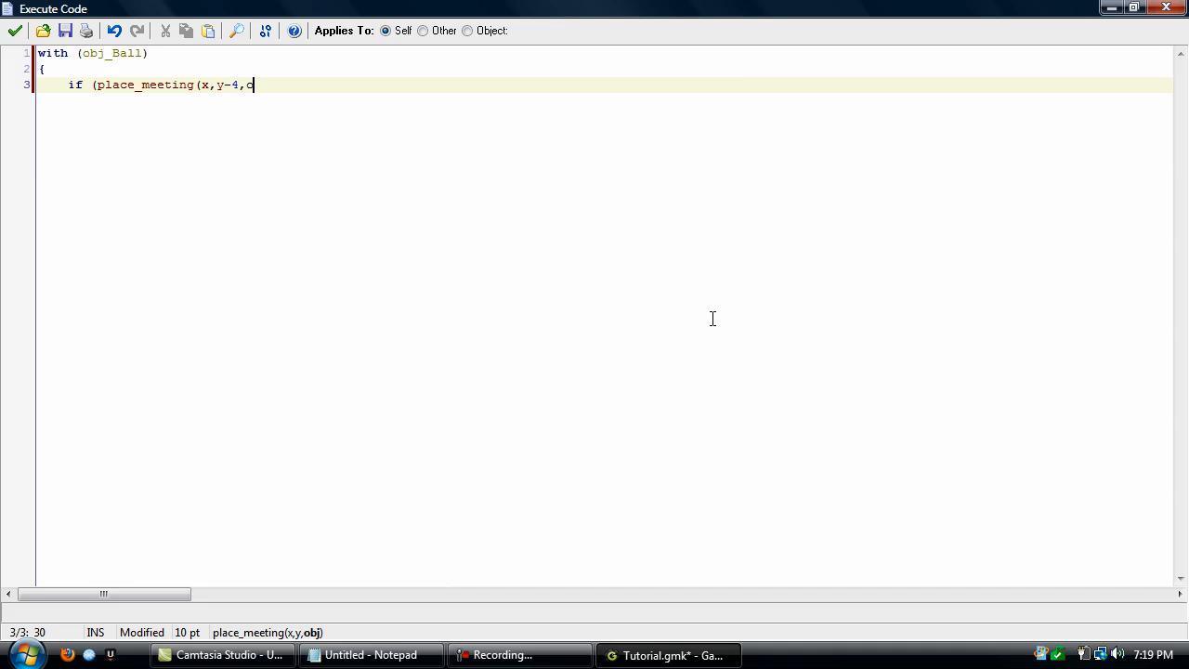
{"action": "type", "text": "bj_Ground))"}
{"action": "type", "text": "with"}
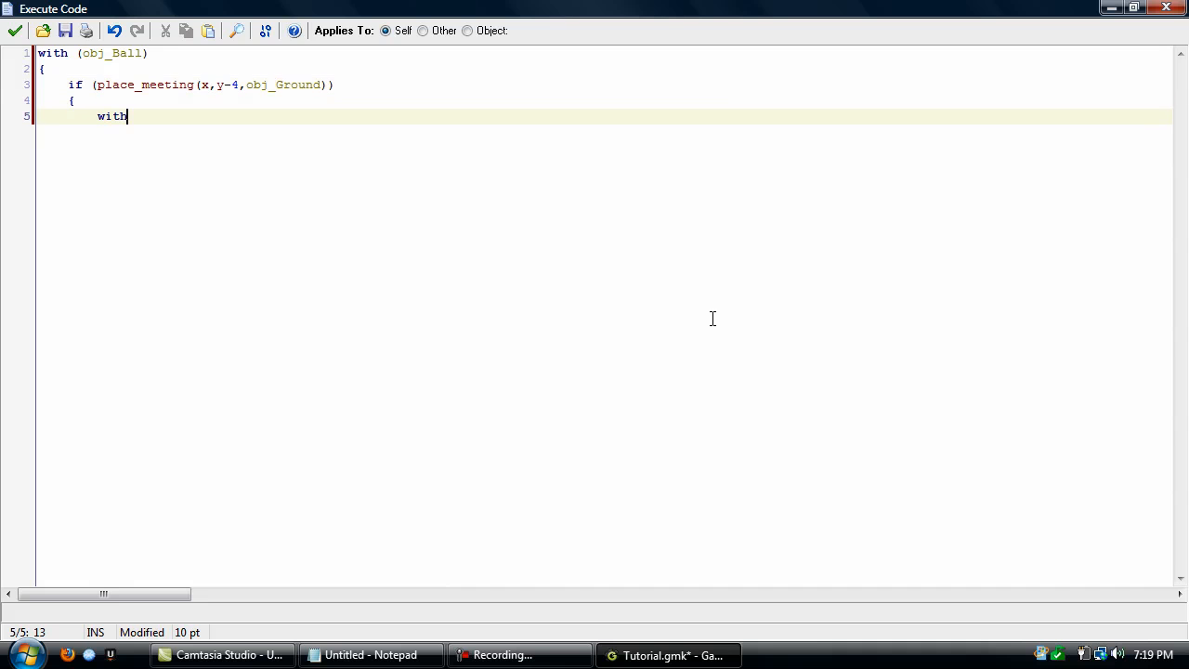
{"action": "type", "text": "(obj_V"}
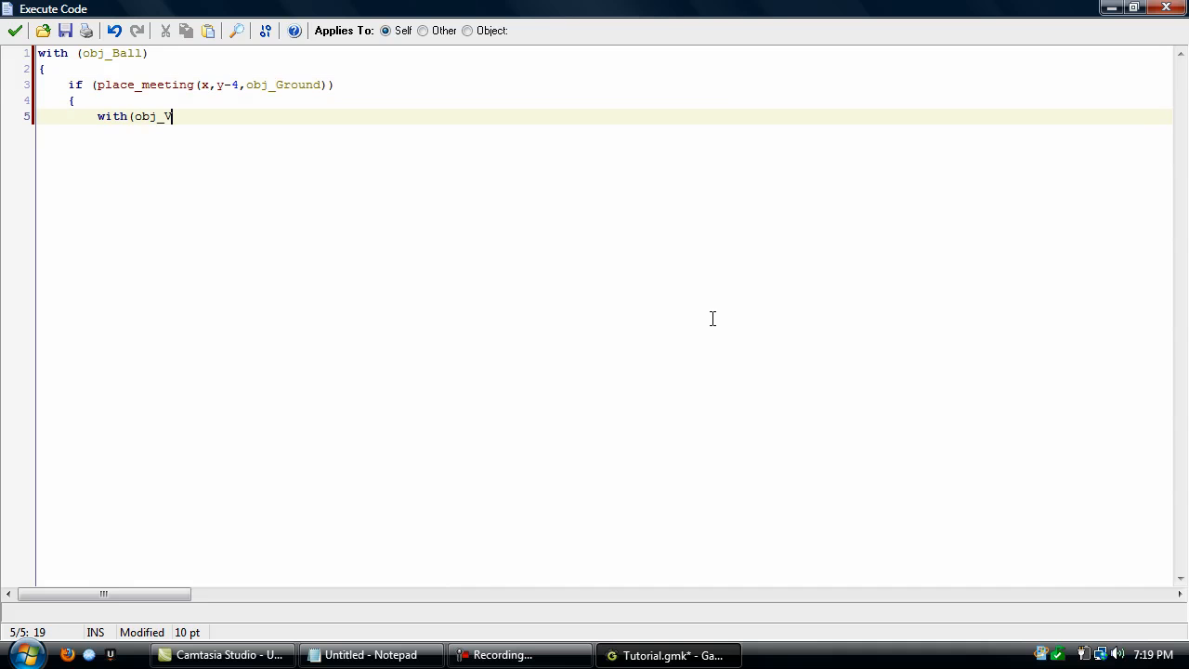
{"action": "type", "text": "Platform)"}
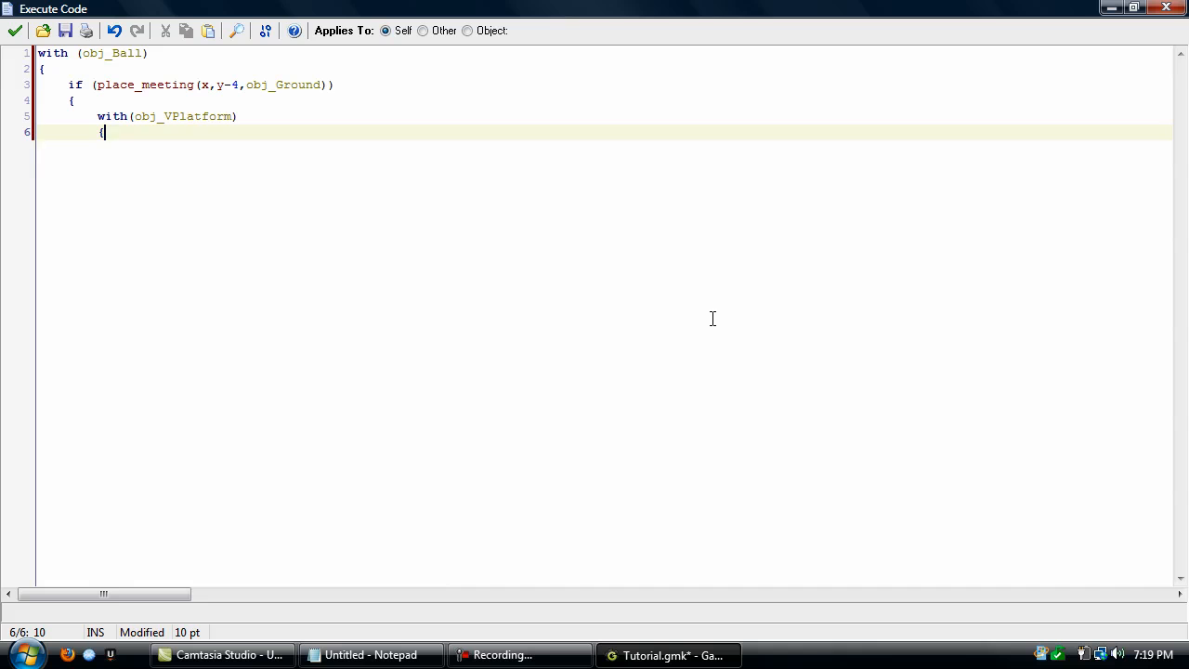
{"action": "type", "text": "vspeed = 2;"}
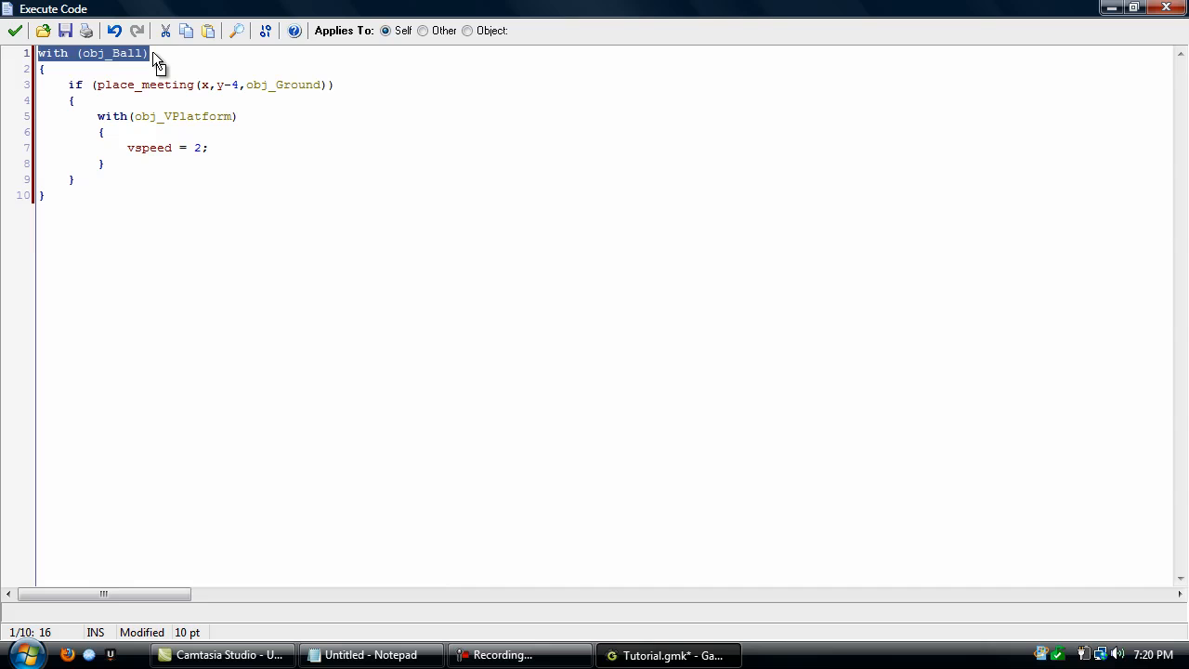
Review the ten-line obj_VPlatform block and return to the vspeed = 2 line.
{"action": "left_click", "coordinate": [149, 53]}
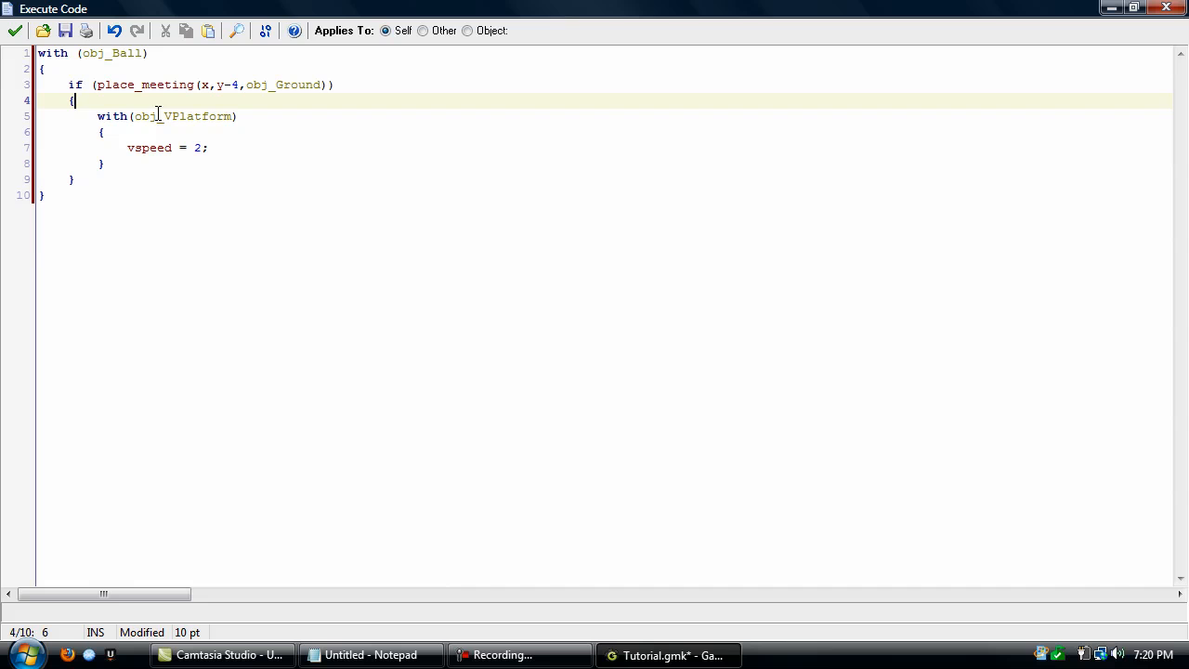
{"action": "mouse_move", "coordinate": [72, 82]}
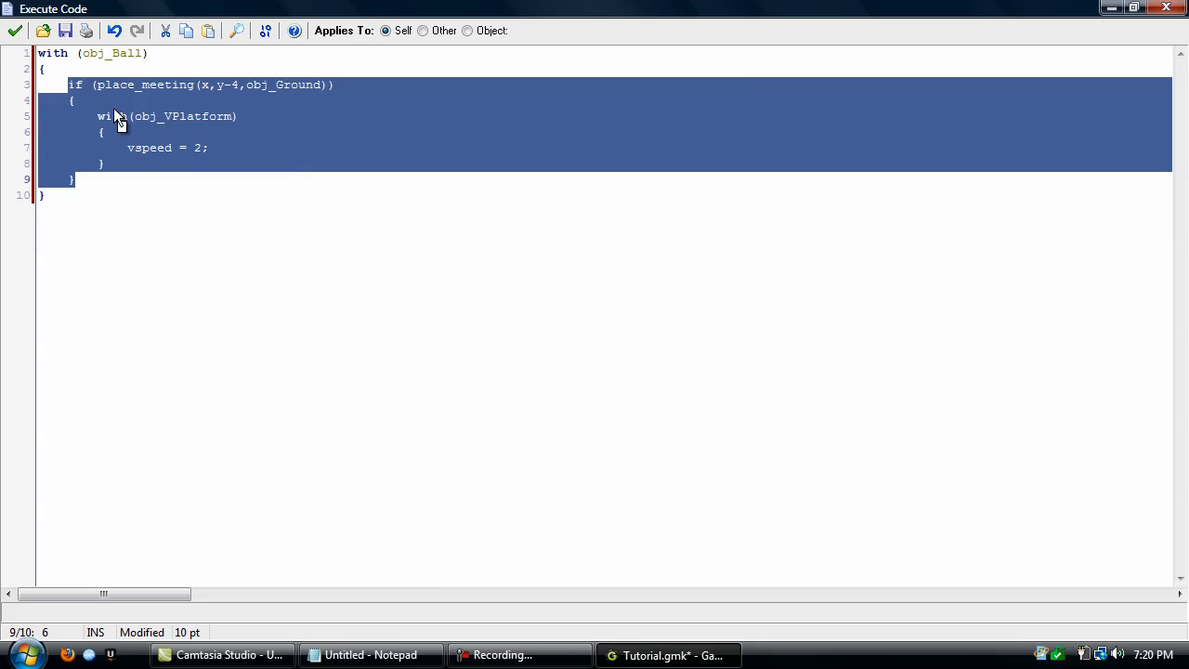
{"action": "left_click", "coordinate": [74, 100]}
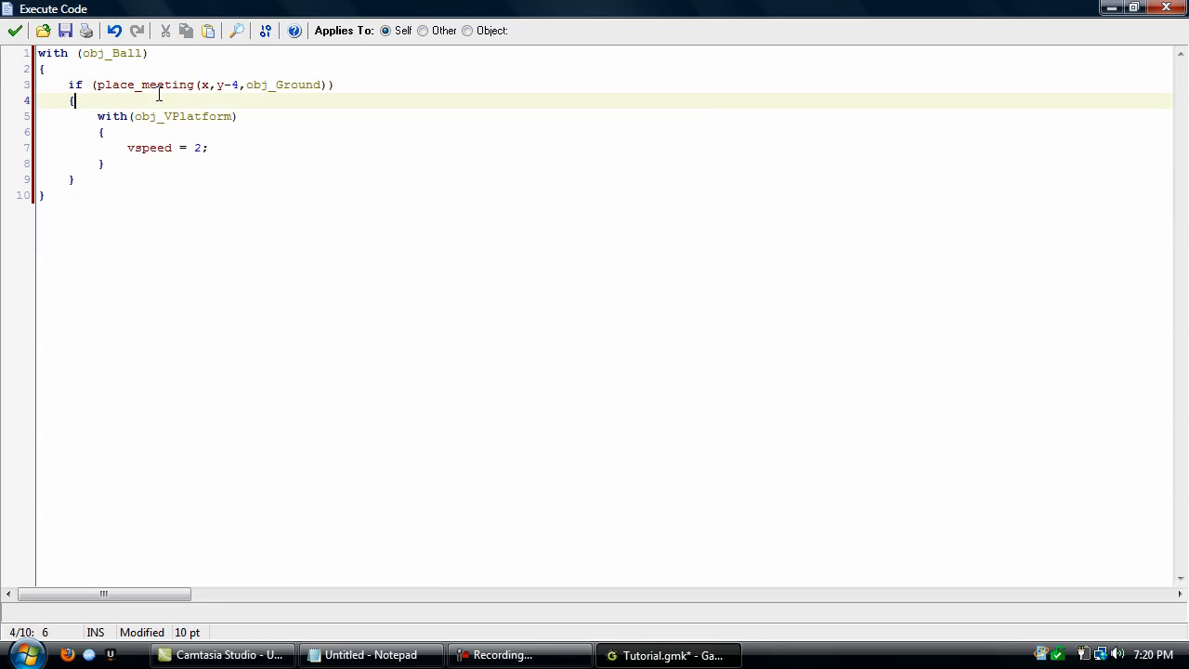
{"action": "left_click", "coordinate": [258, 85]}
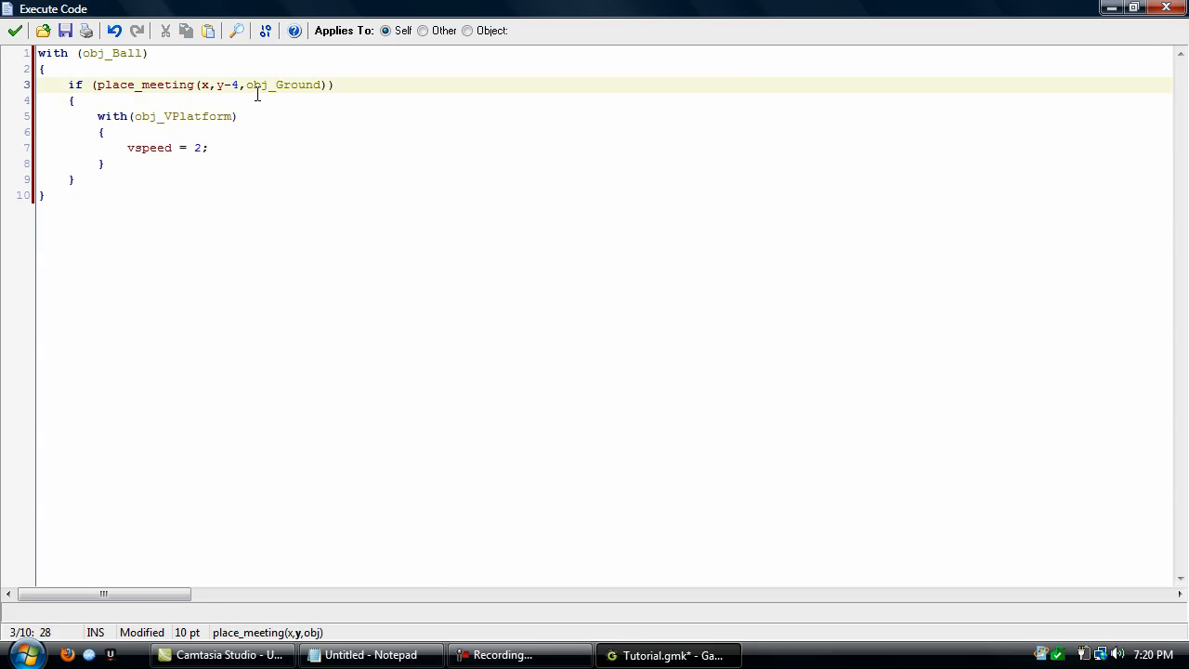
{"action": "left_click", "coordinate": [239, 85]}
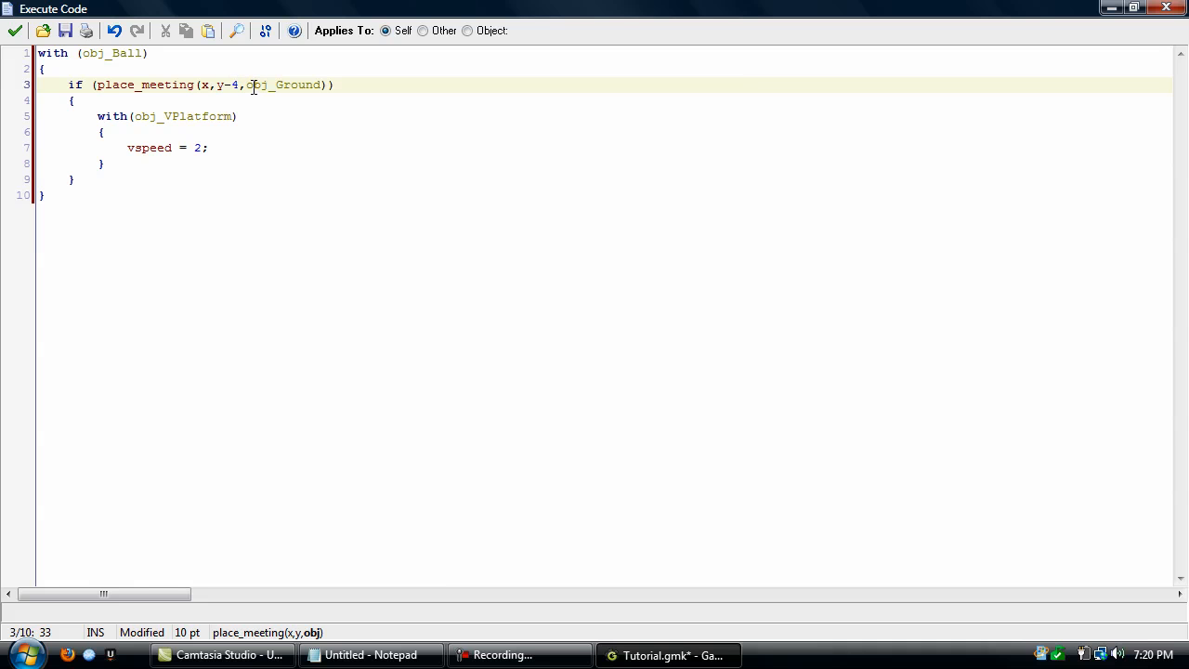
{"action": "double_click", "coordinate": [258, 84]}
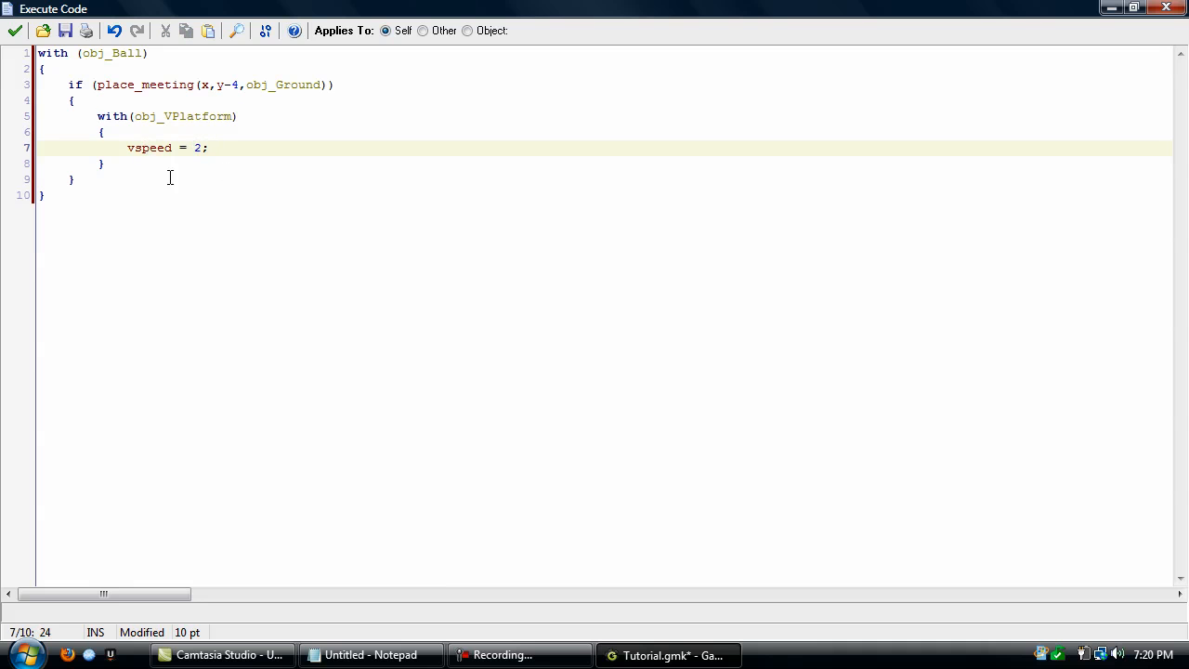
{"action": "left_click", "coordinate": [209, 148]}
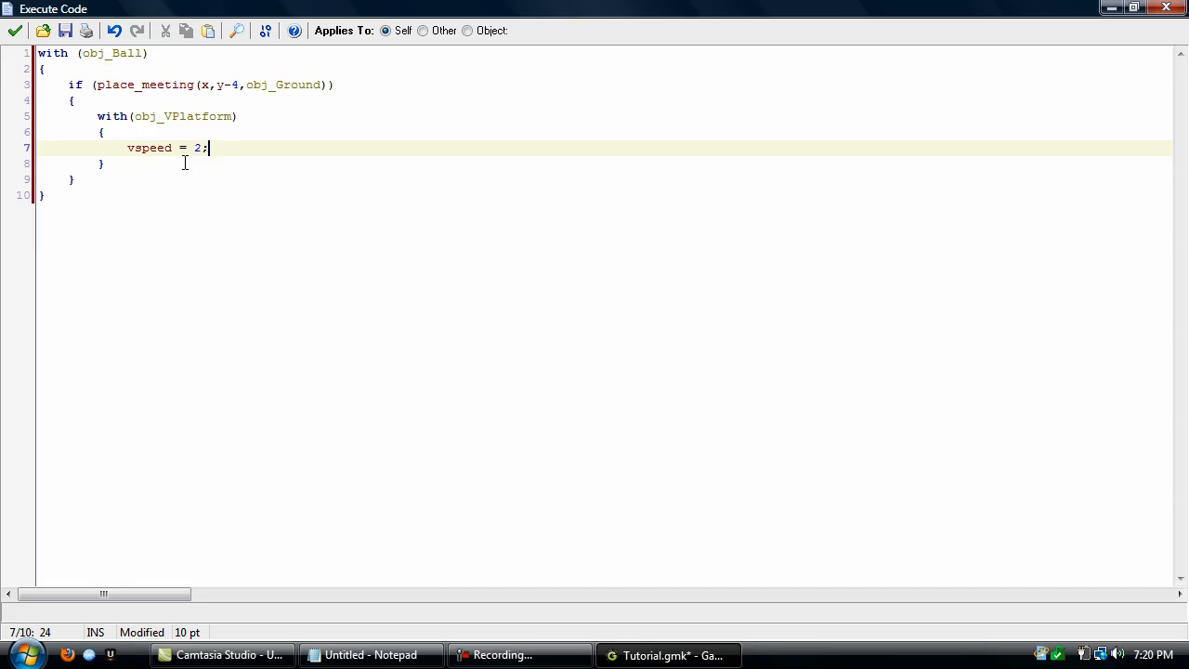
{"action": "mouse_move", "coordinate": [233, 367]}
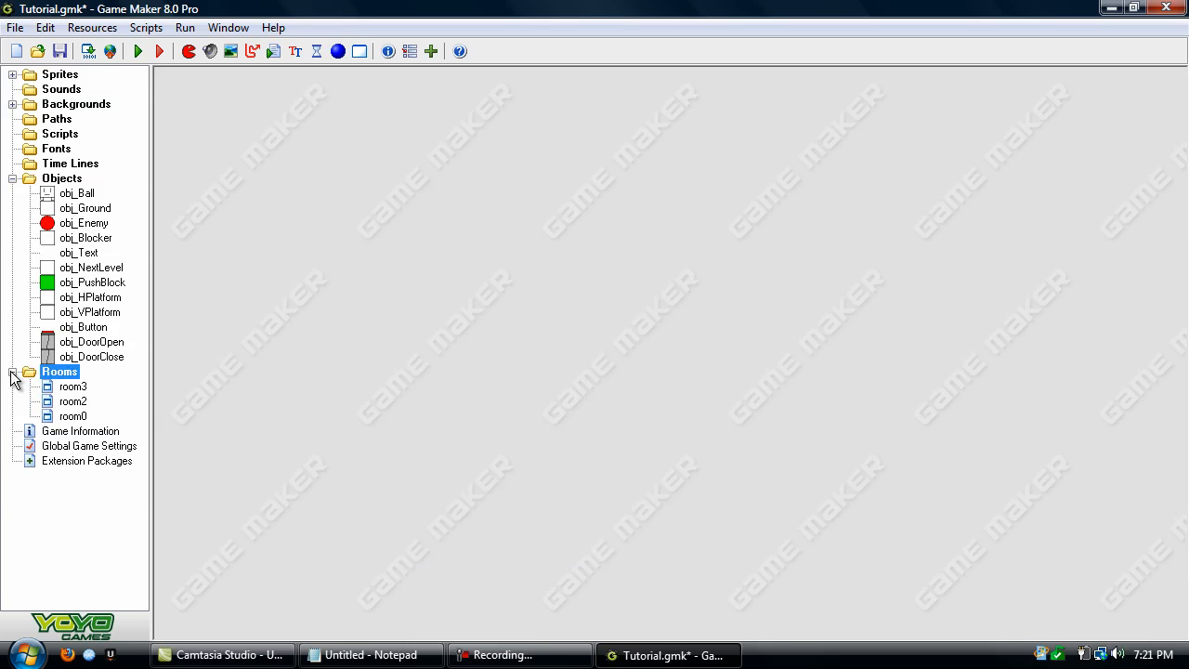
Place obj_VPlatform in room3, close the room, and start a test run.
{"action": "double_click", "coordinate": [72, 385]}
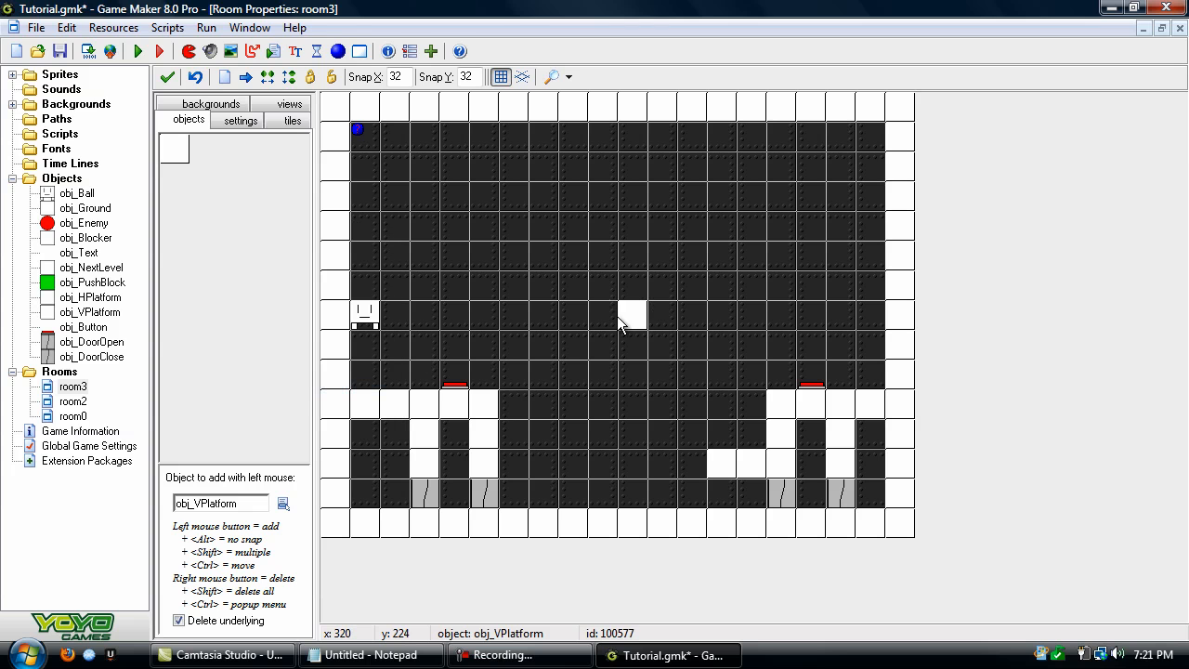
{"action": "left_click", "coordinate": [166, 78]}
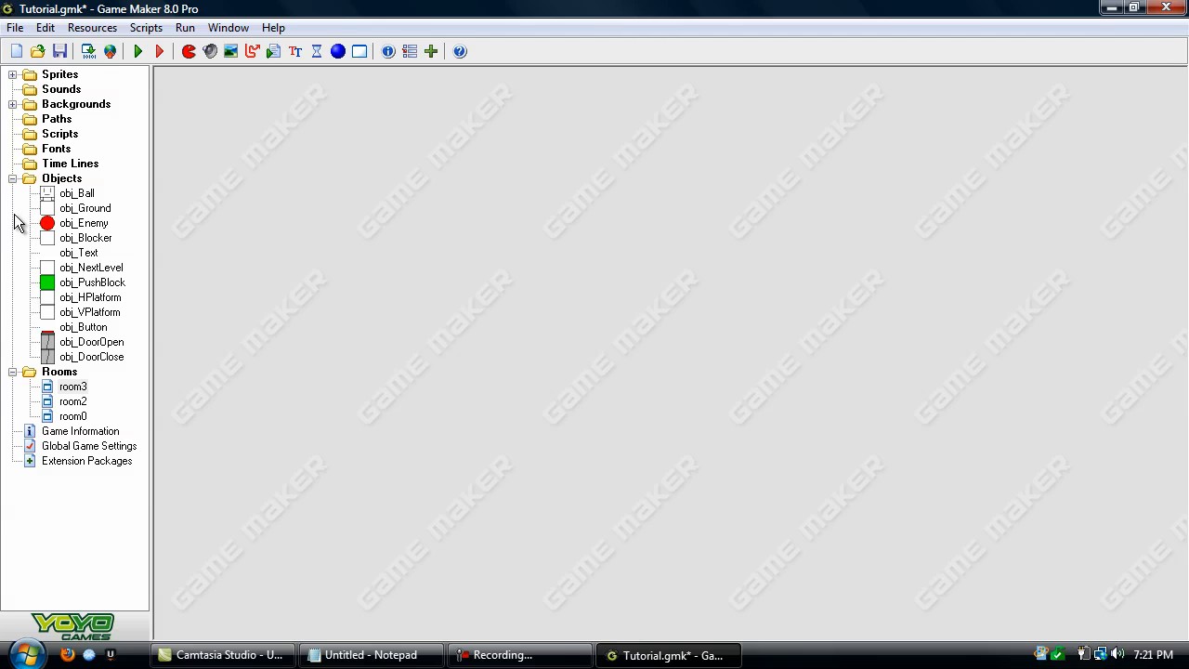
{"action": "left_click", "coordinate": [139, 51]}
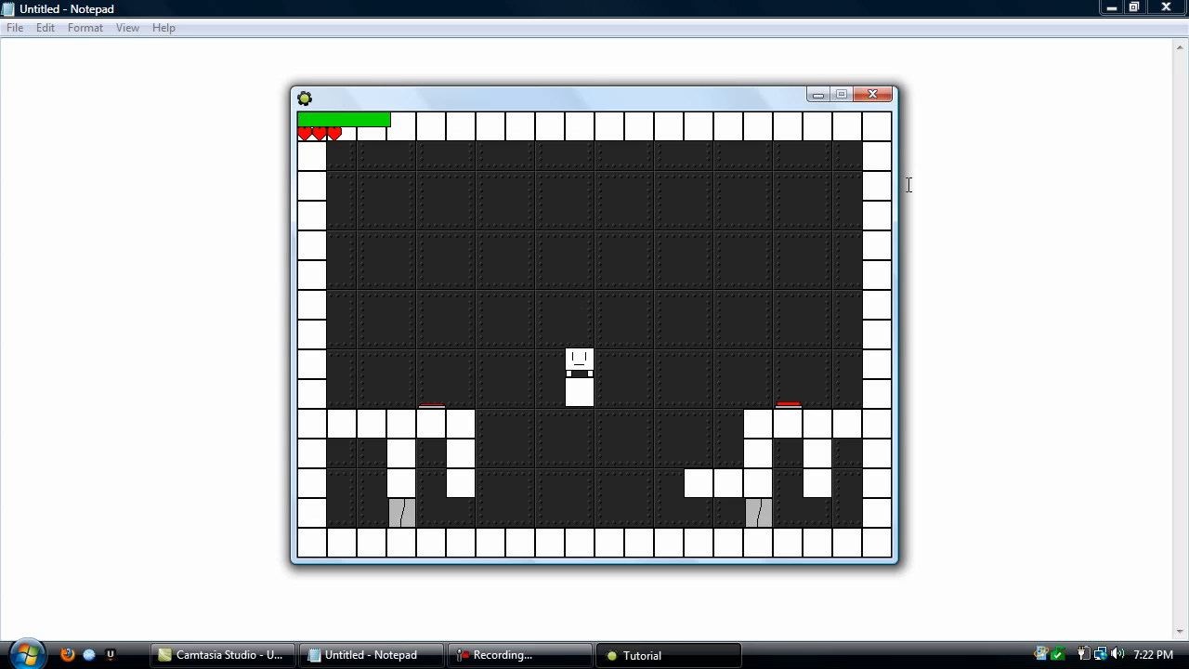
{"action": "key", "text": "Down"}
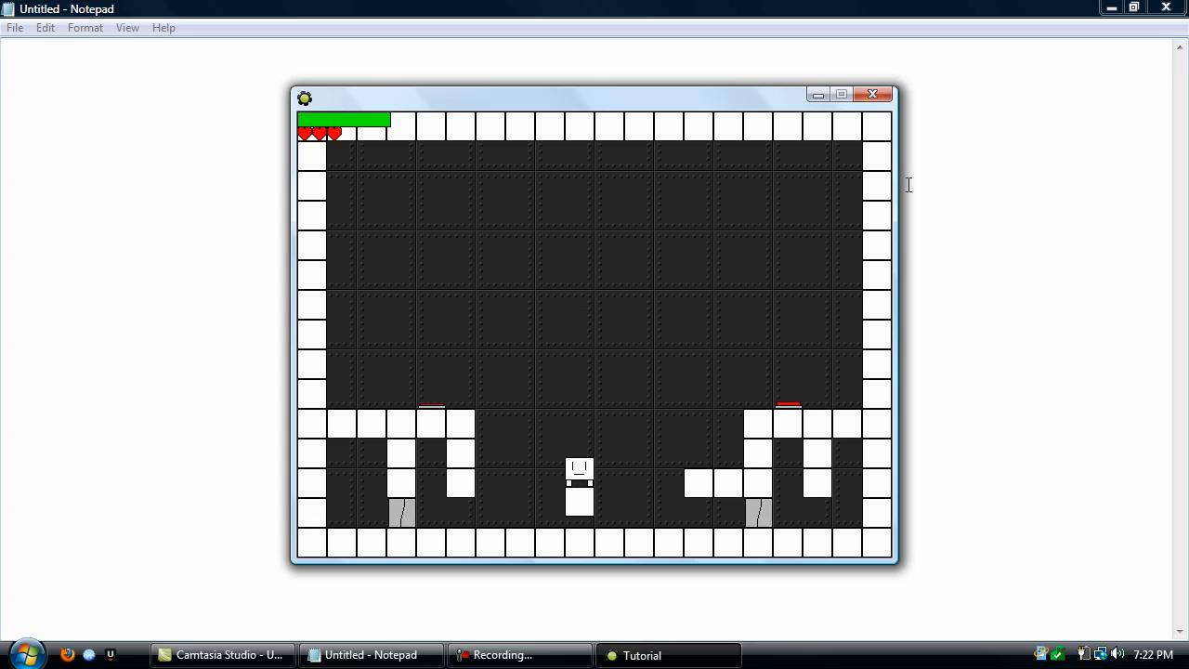
{"action": "key", "text": "Up"}
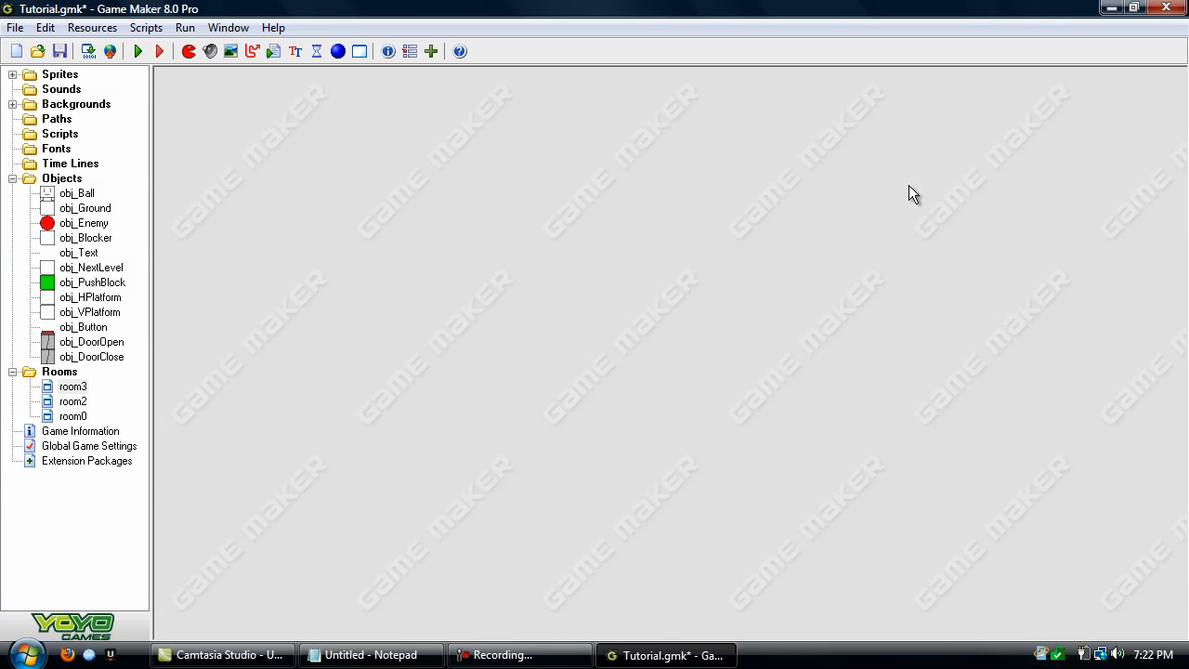
Change obj_Ball.y -= 4 to 5 in obj_VPlatform's collision code and close the object.
{"action": "double_click", "coordinate": [90, 312]}
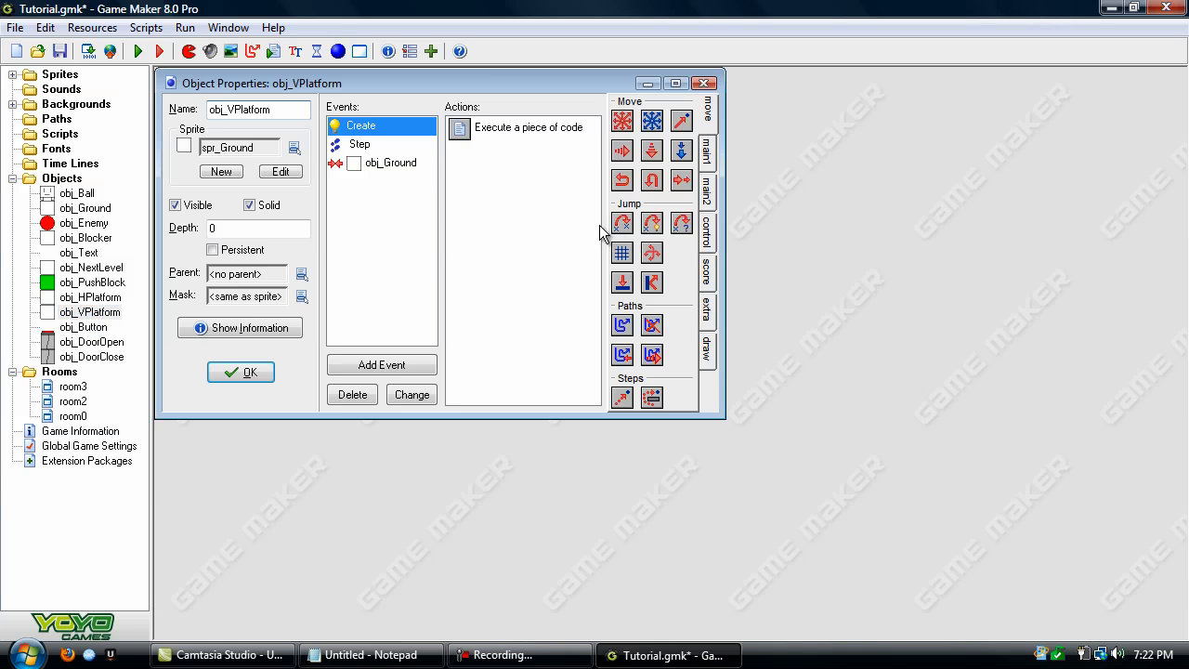
{"action": "double_click", "coordinate": [529, 128]}
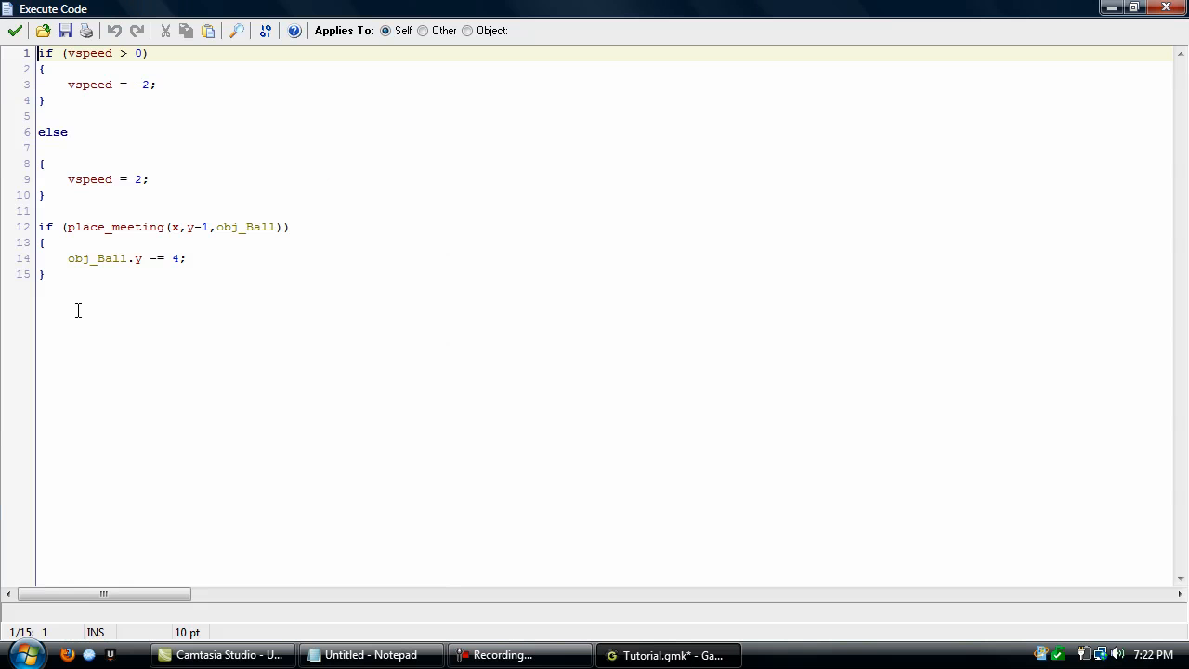
{"action": "mouse_move", "coordinate": [15, 31]}
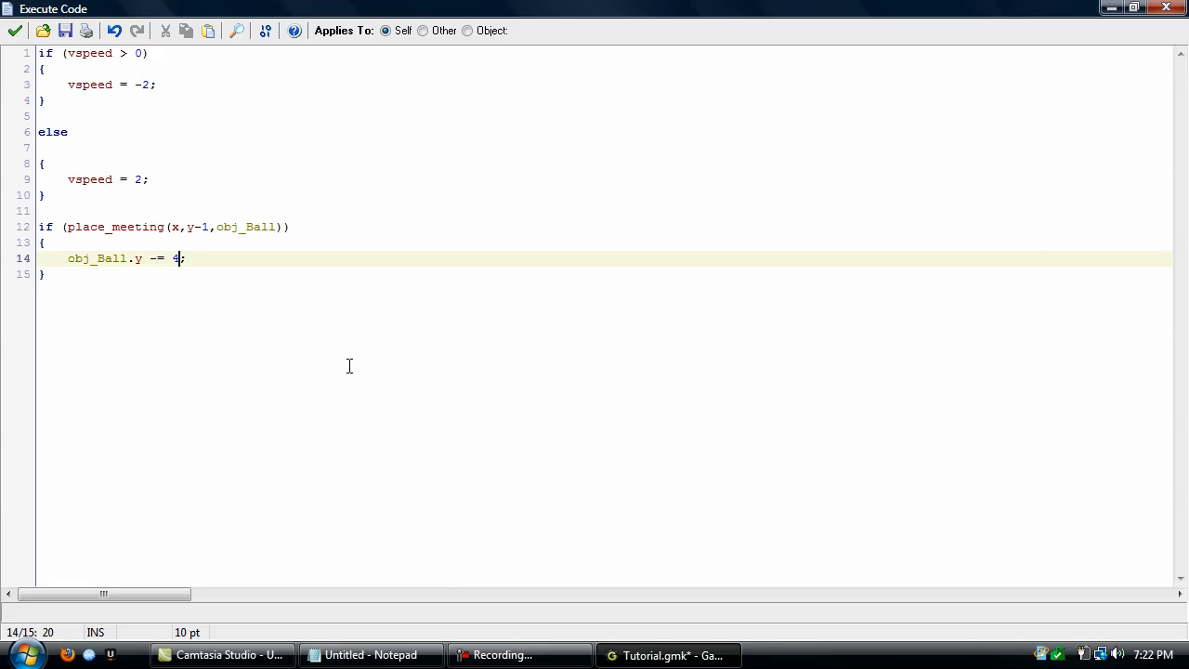
{"action": "type", "text": "5"}
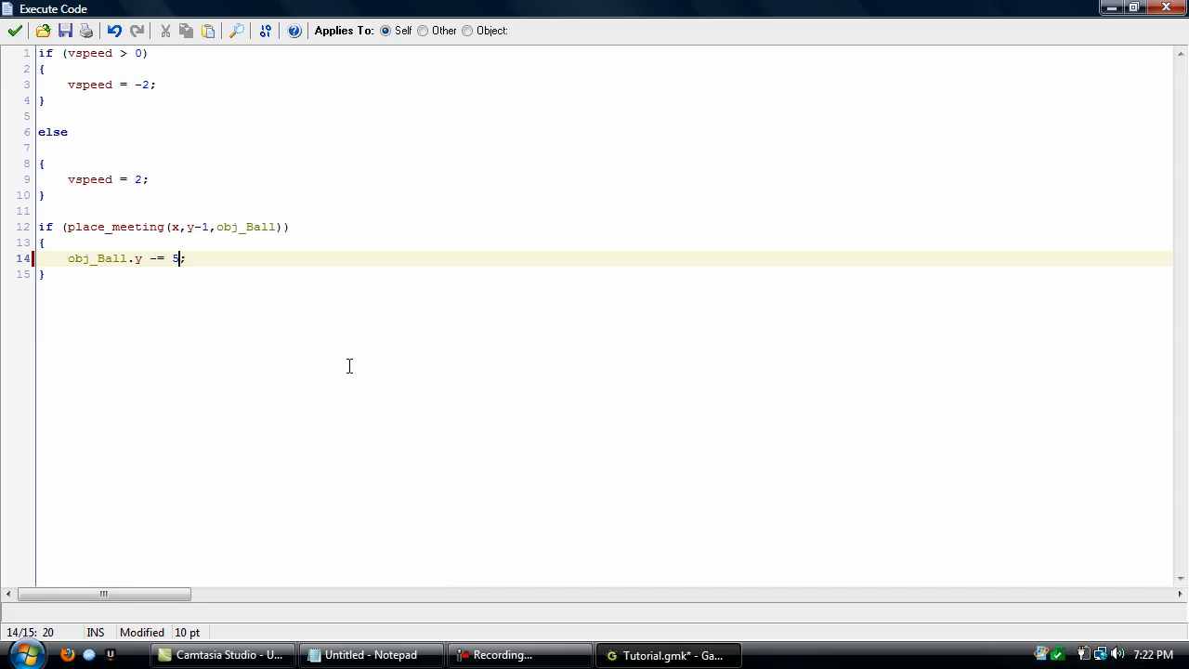
{"action": "mouse_move", "coordinate": [5, 74]}
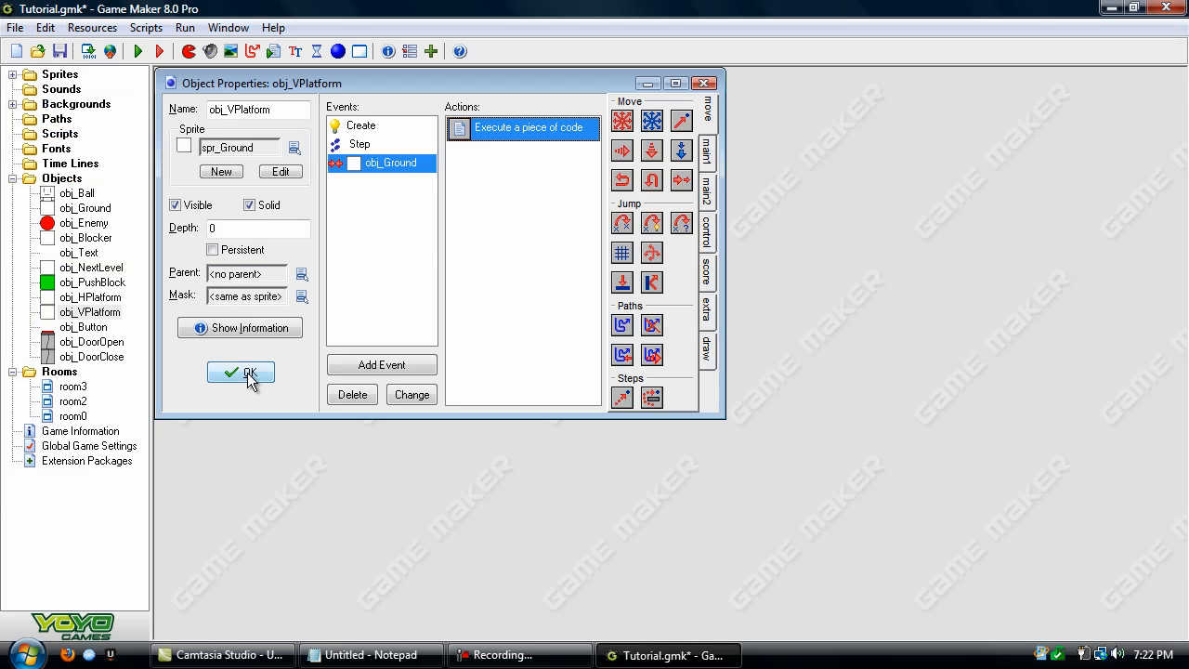
{"action": "left_click", "coordinate": [239, 372]}
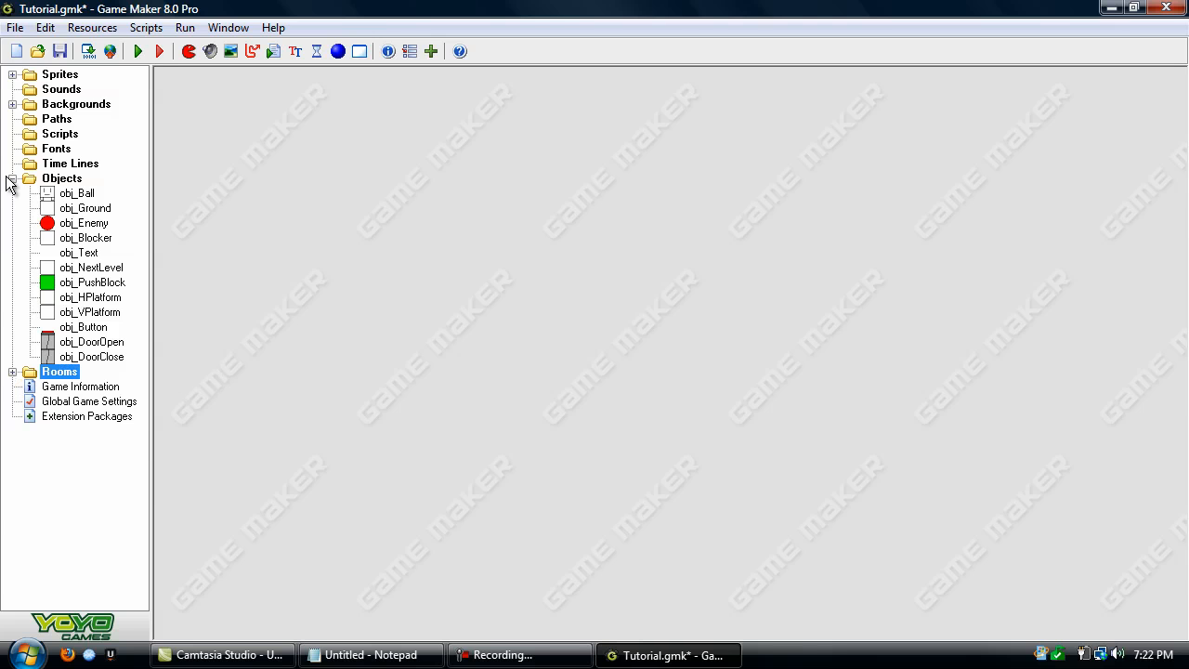
{"action": "left_click", "coordinate": [63, 179]}
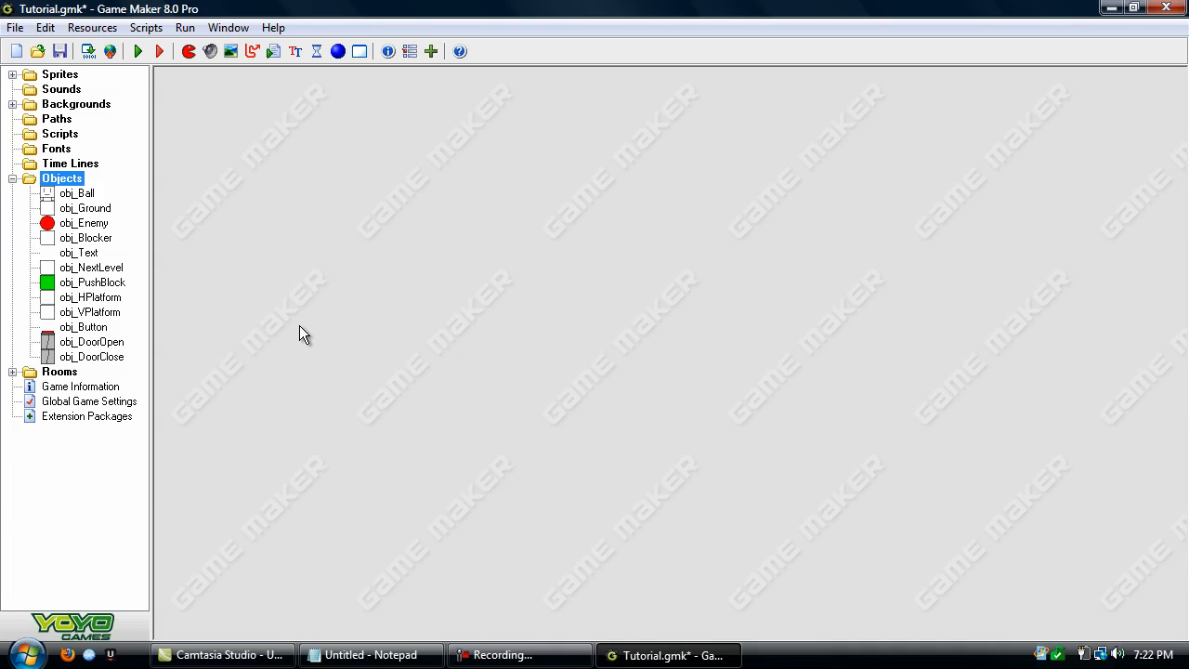
{"action": "double_click", "coordinate": [90, 311]}
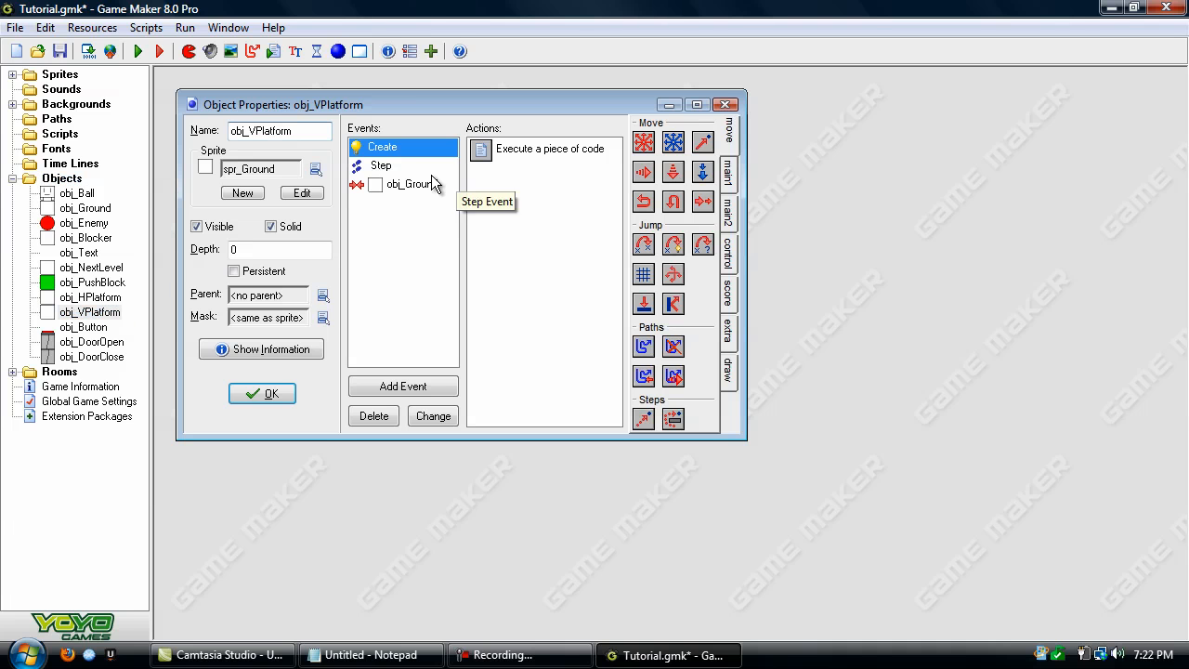
{"action": "left_click", "coordinate": [407, 184]}
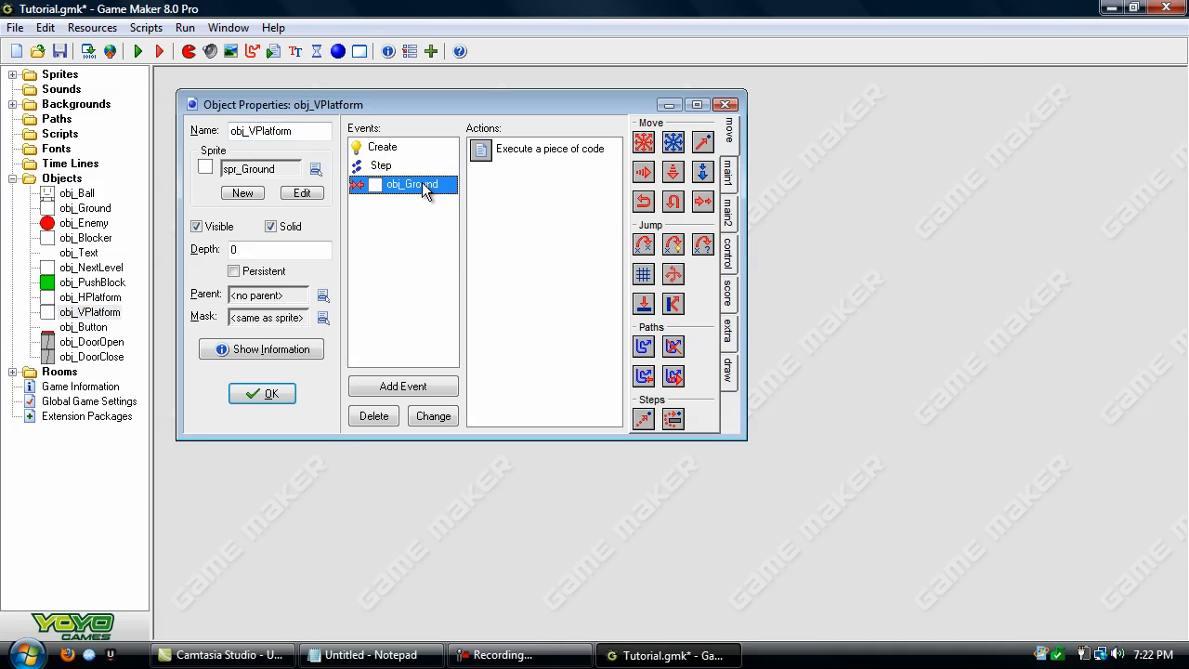
{"action": "mouse_move", "coordinate": [325, 474]}
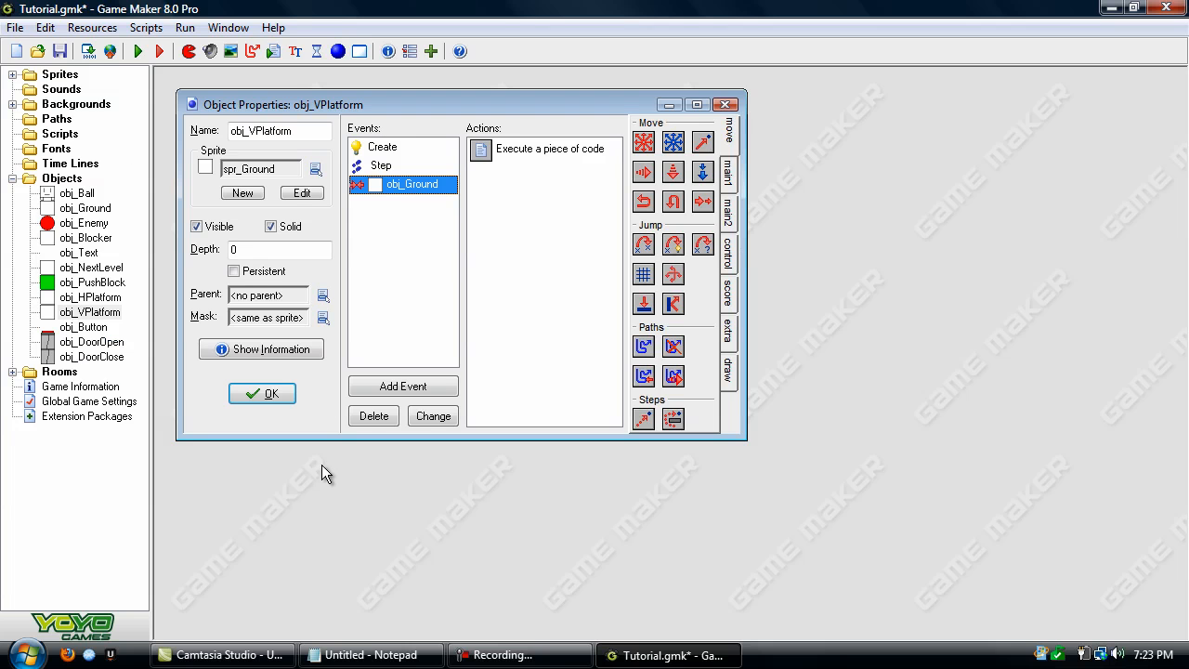
{"action": "mouse_move", "coordinate": [425, 184]}
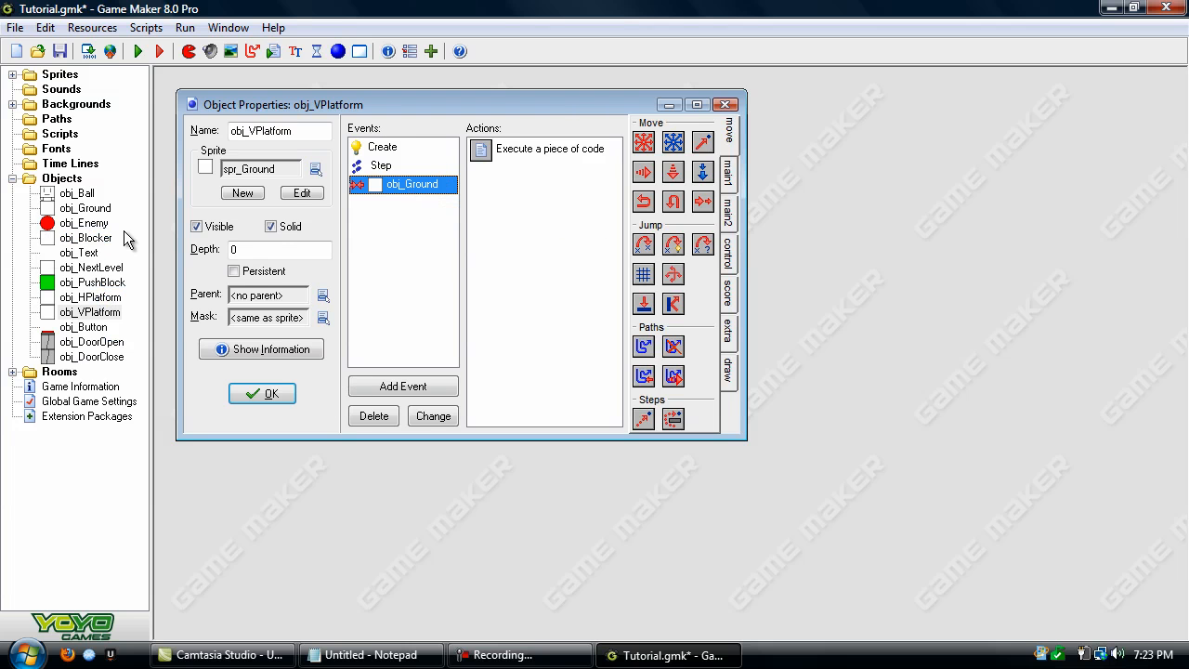
{"action": "right_click", "coordinate": [411, 184]}
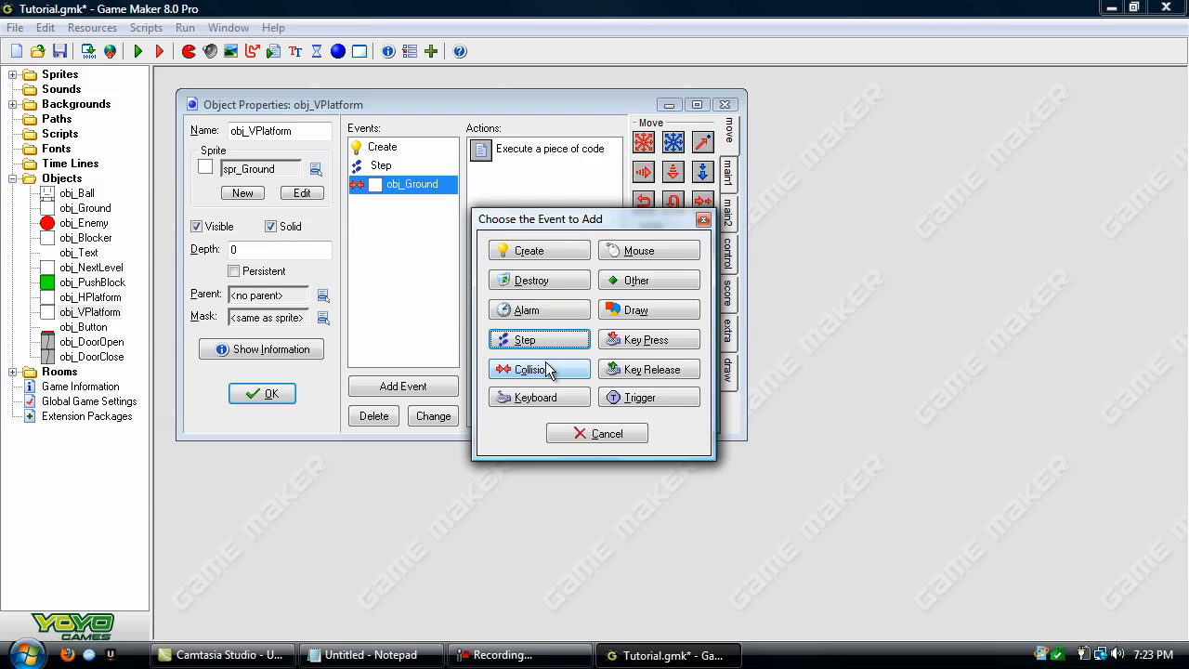
{"action": "left_click", "coordinate": [538, 369]}
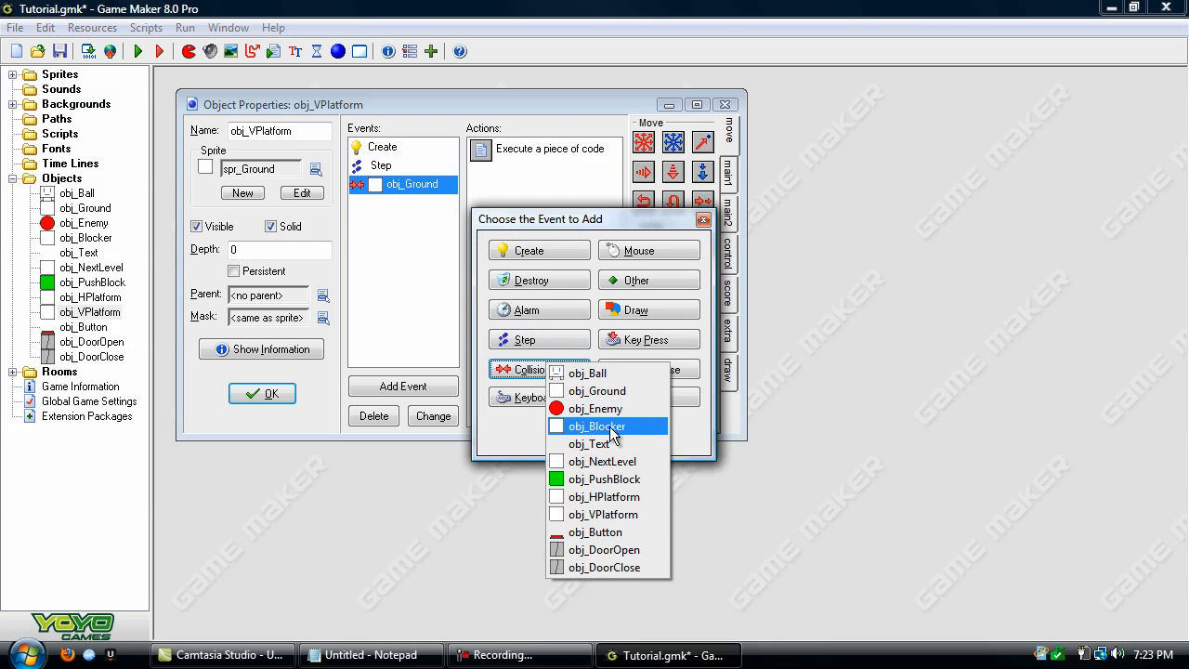
{"action": "left_click", "coordinate": [595, 426]}
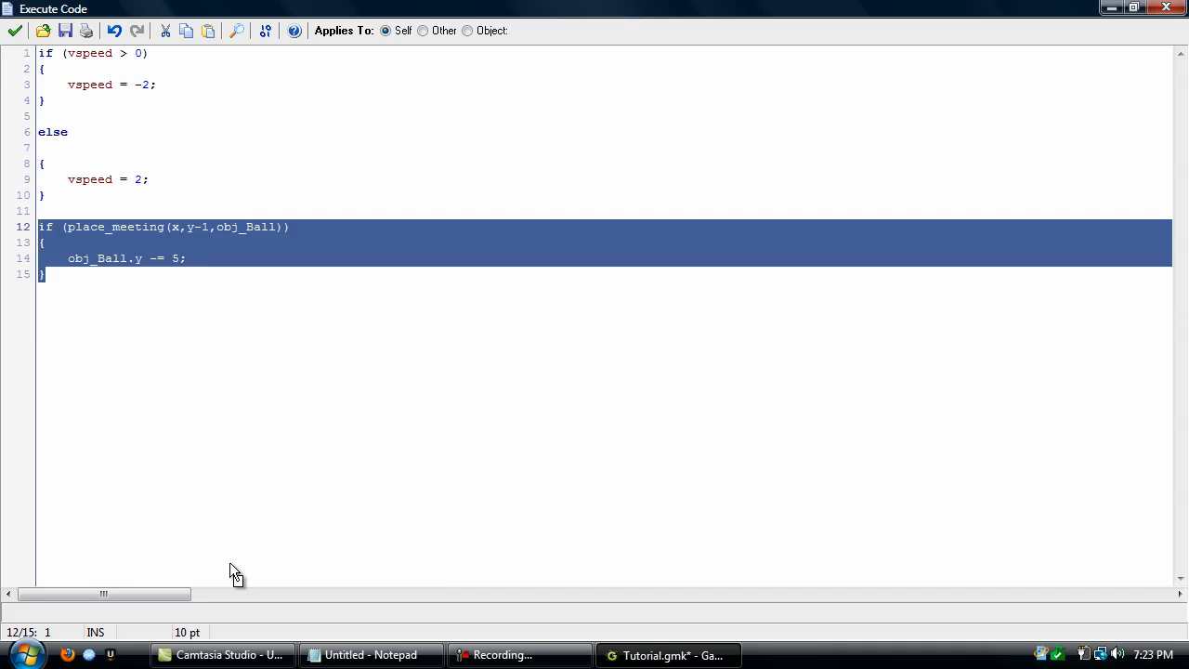
{"action": "left_click", "coordinate": [14, 31]}
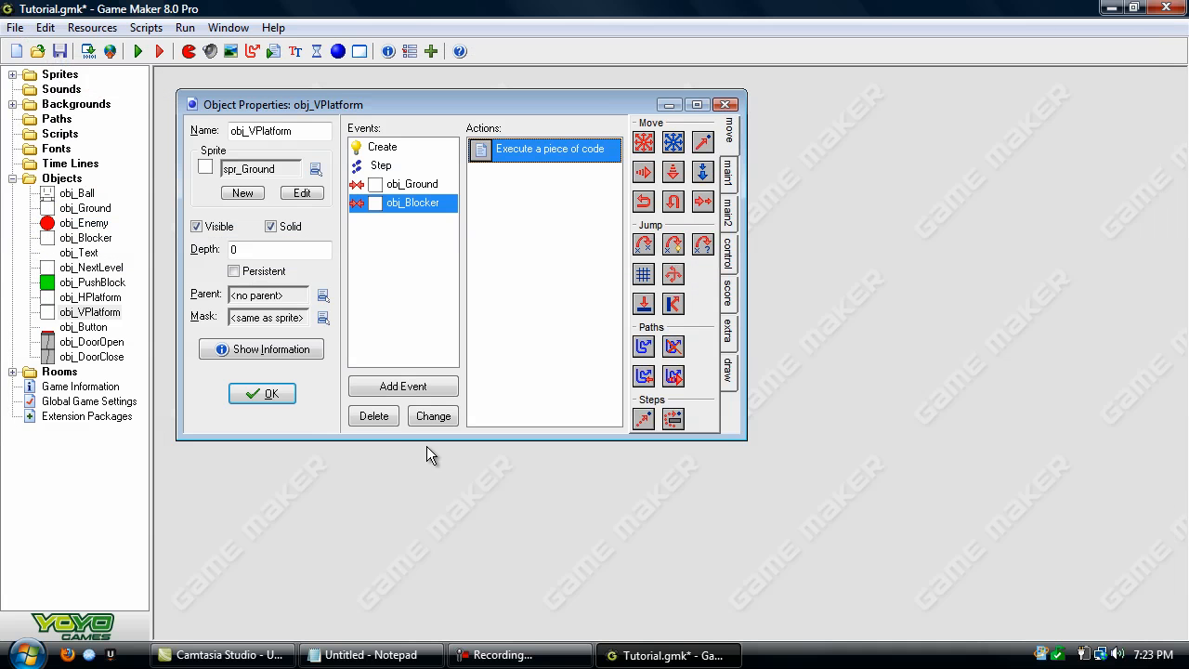
{"action": "left_click", "coordinate": [373, 415]}
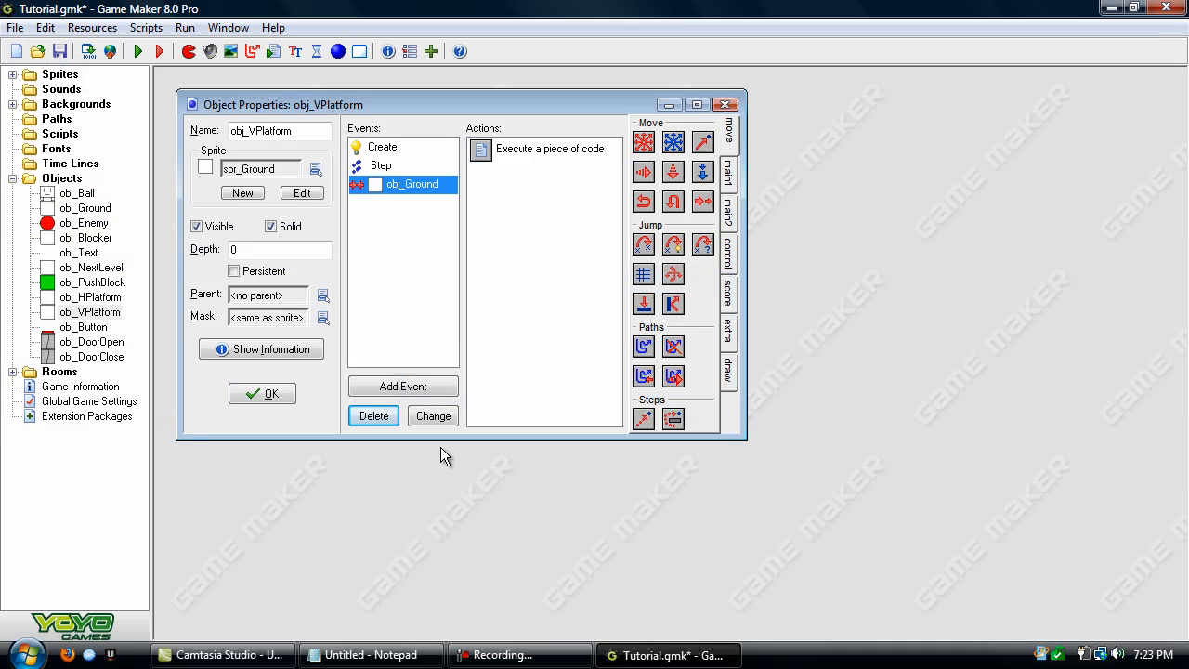
{"action": "left_click", "coordinate": [262, 393]}
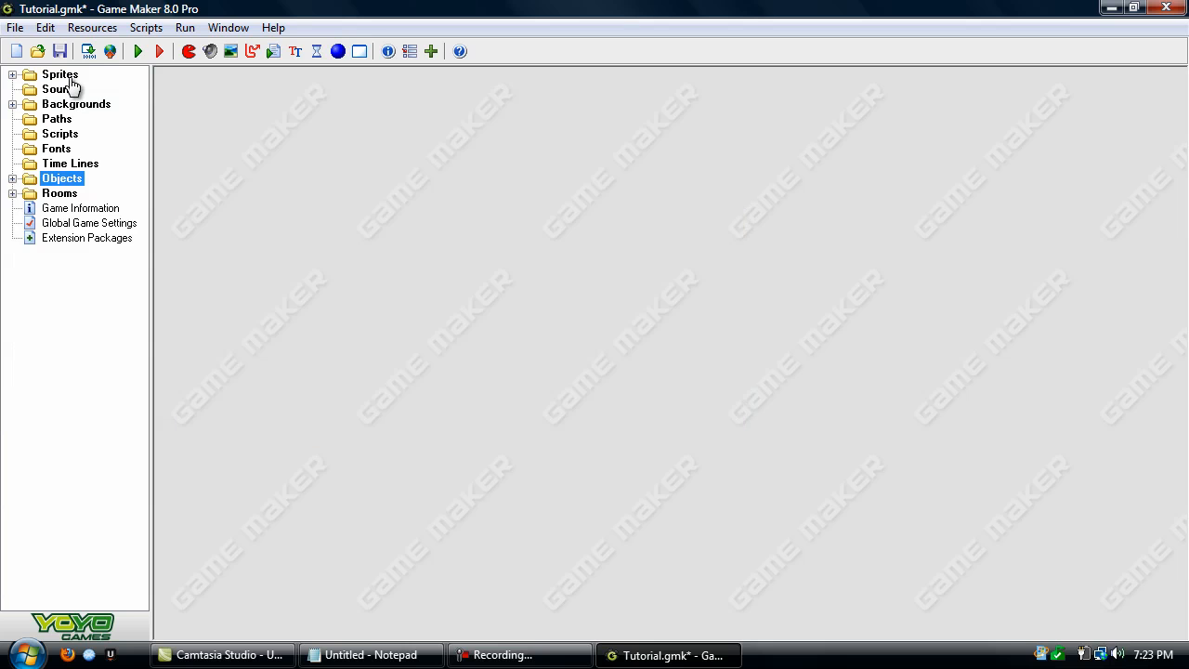
{"action": "left_click", "coordinate": [59, 74]}
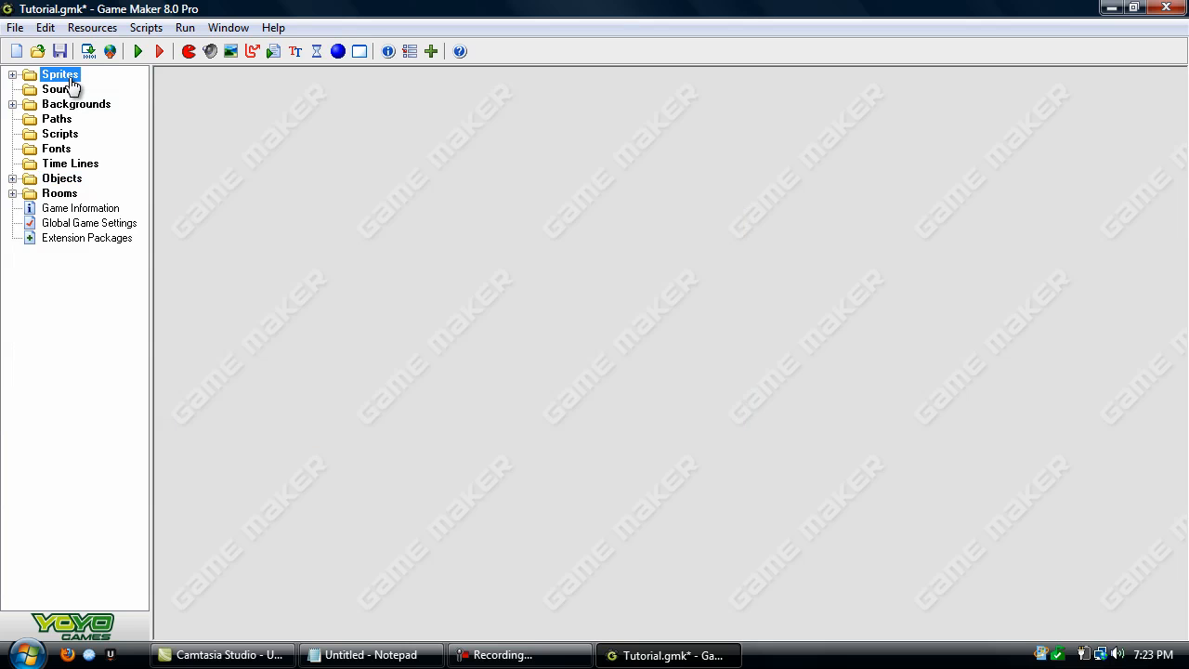